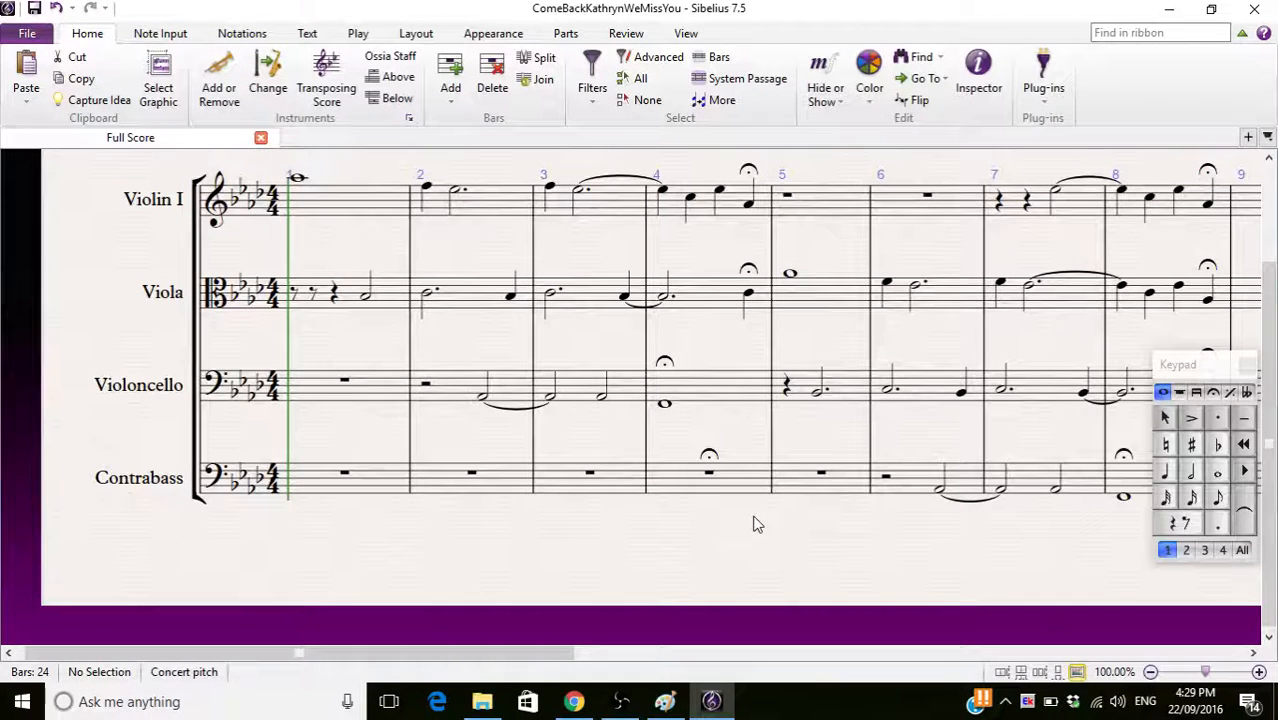
mouse_move(738, 504)
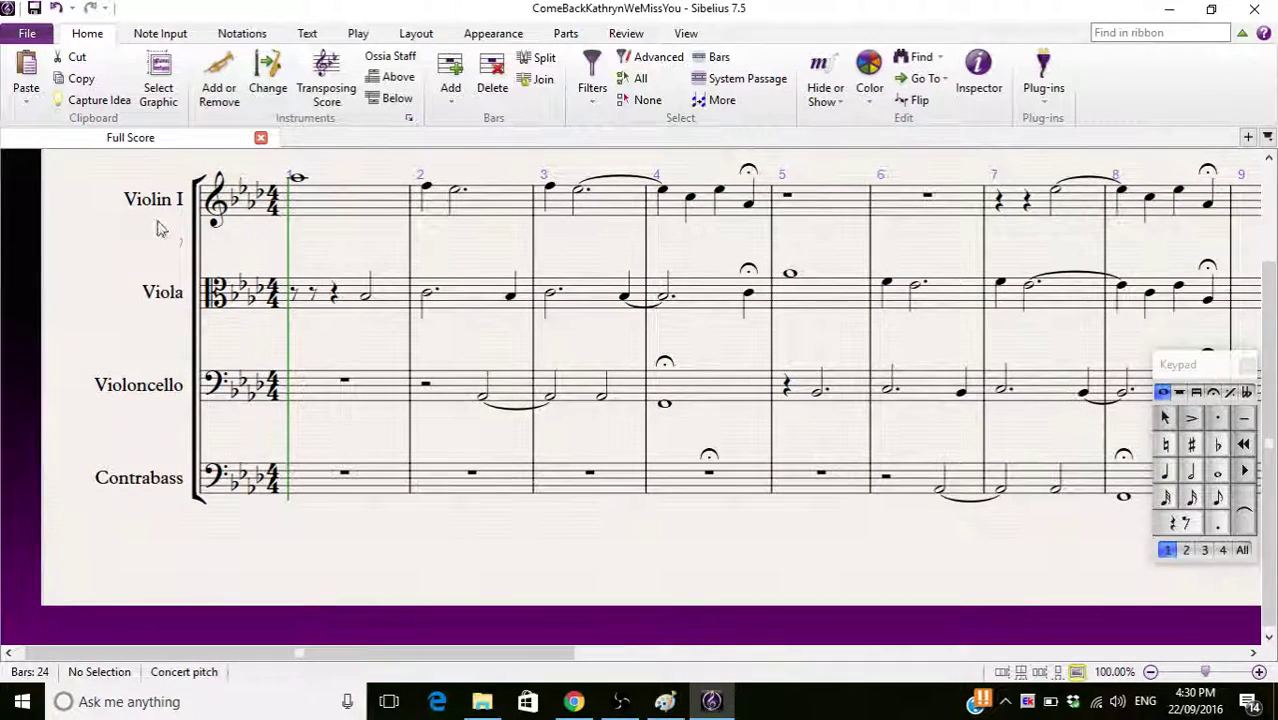
Select the first Violin I note, then clear the selection leaving the score unchanged.
scroll(down, 3)
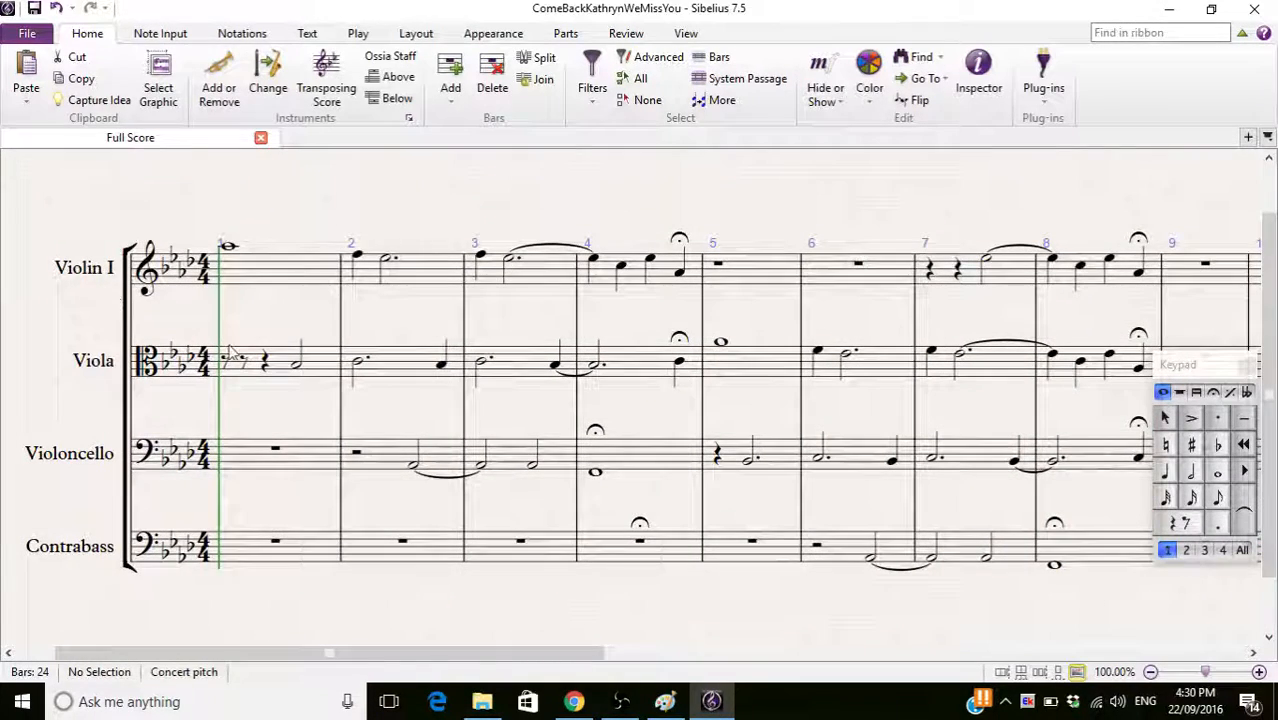
click(226, 358)
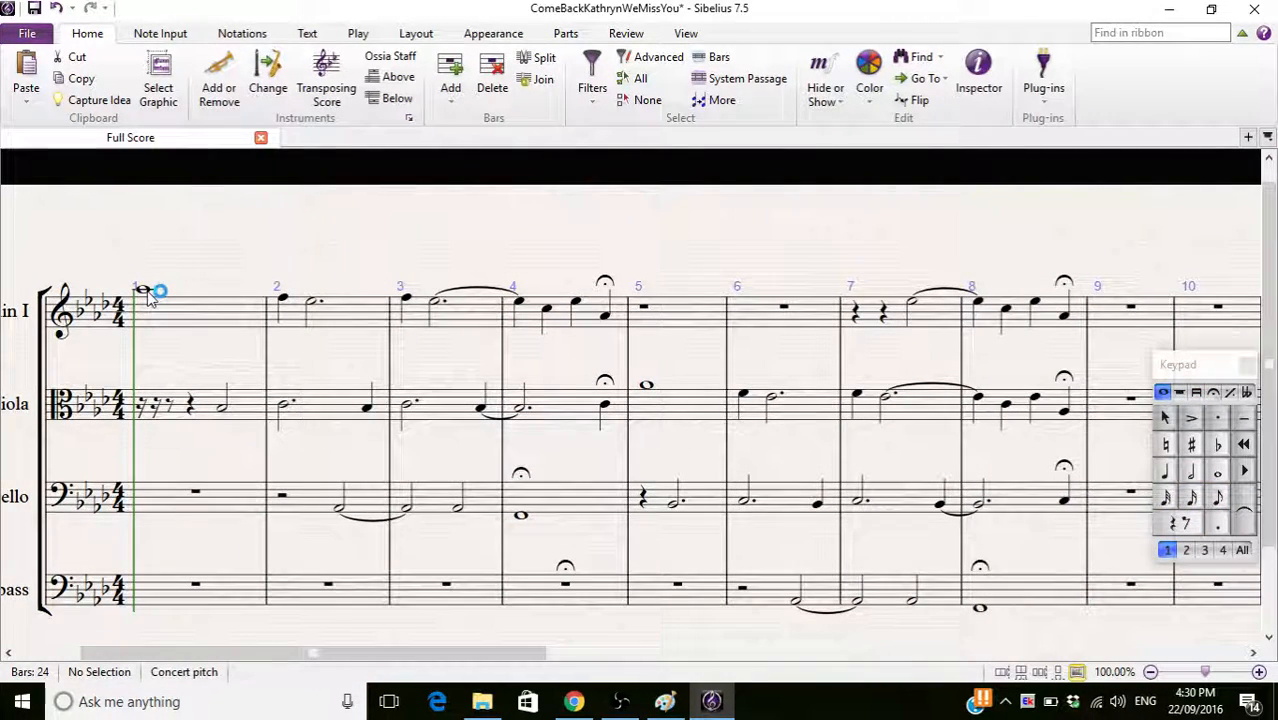
click(143, 289)
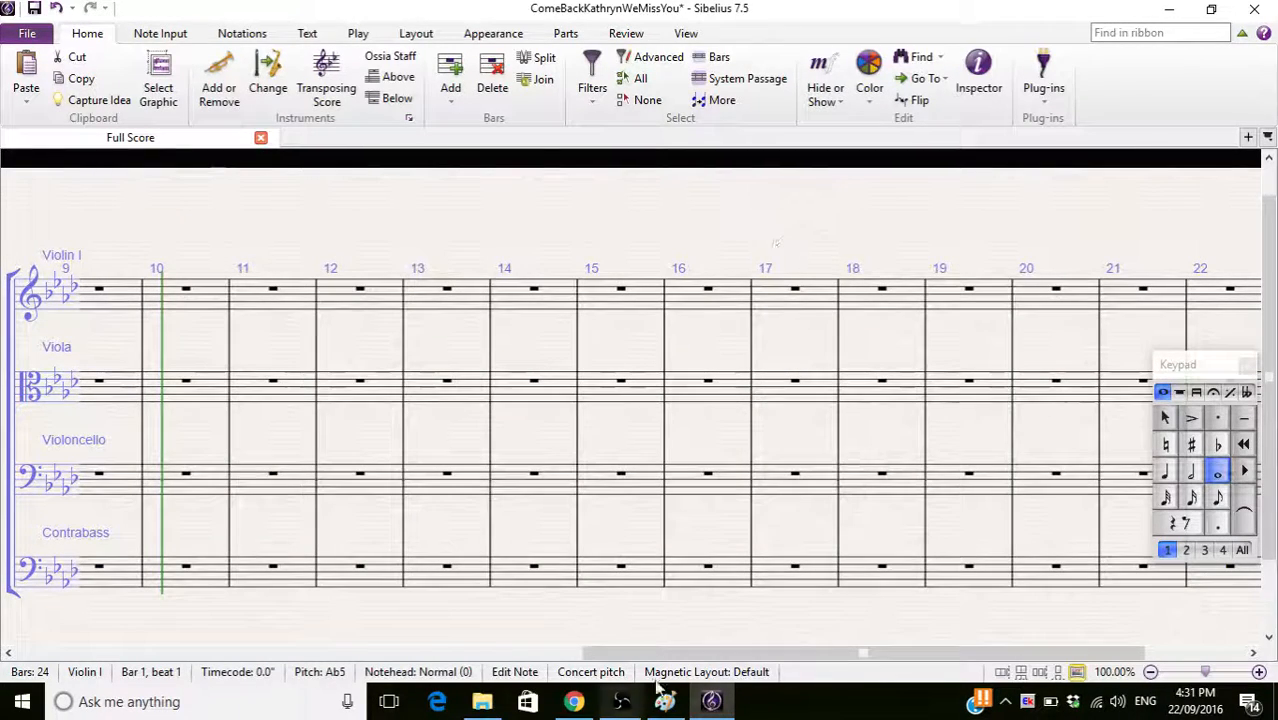
mouse_move(669, 374)
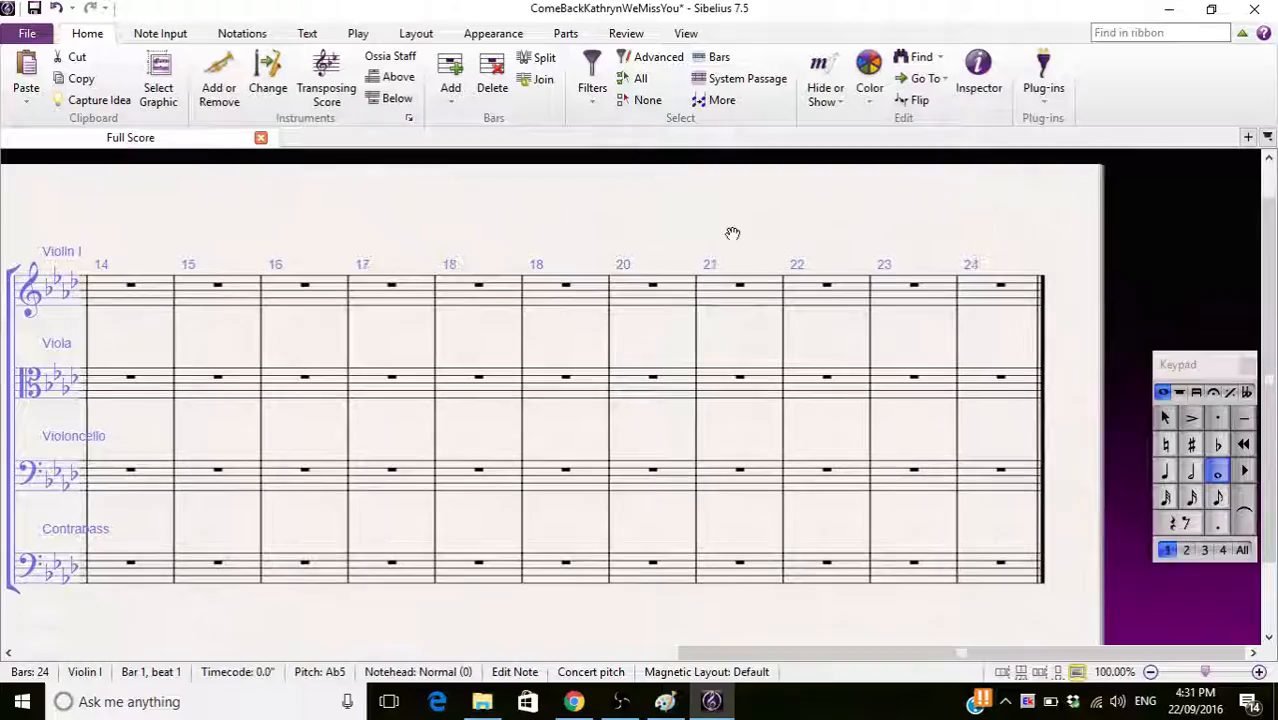
scroll(left, 3)
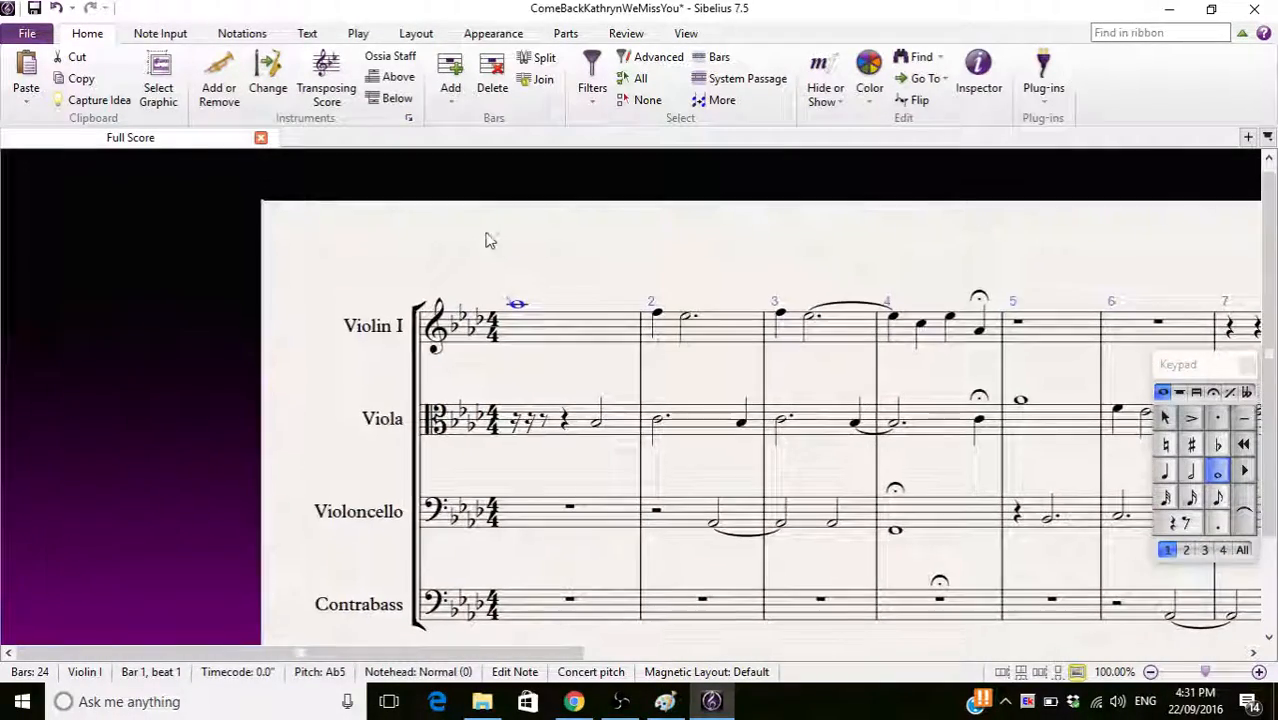
click(480, 247)
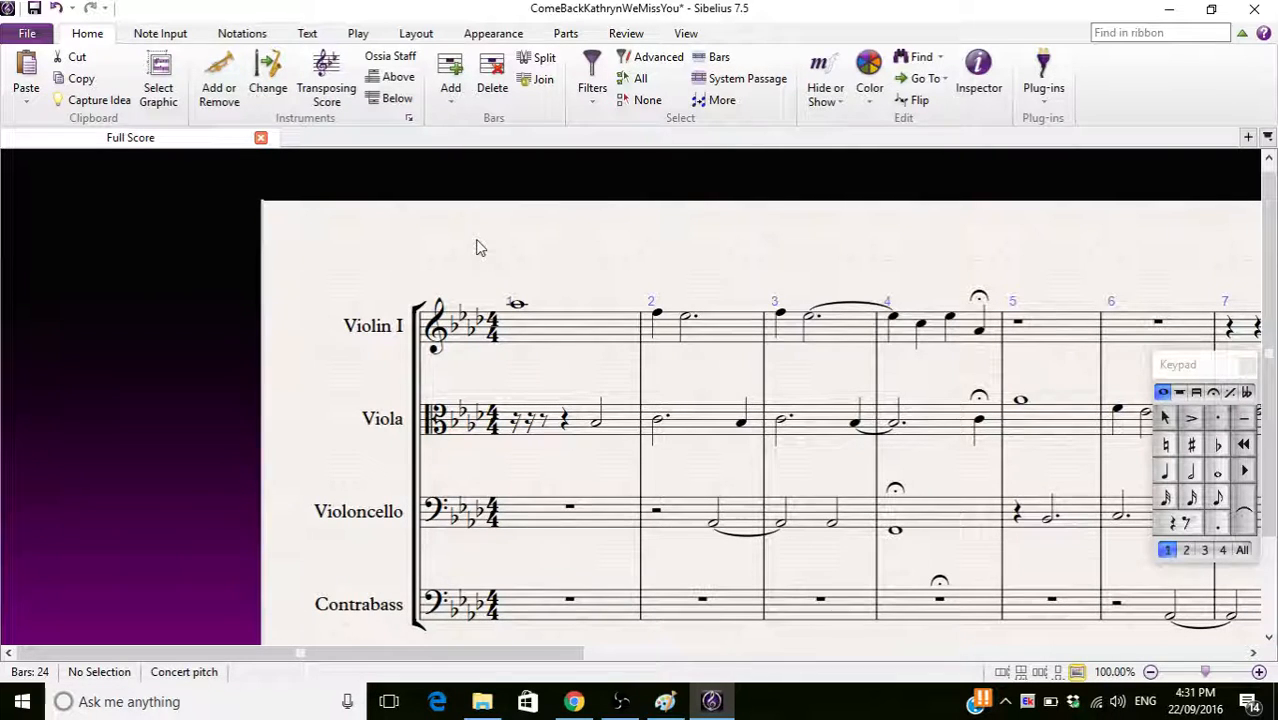
mouse_move(198, 162)
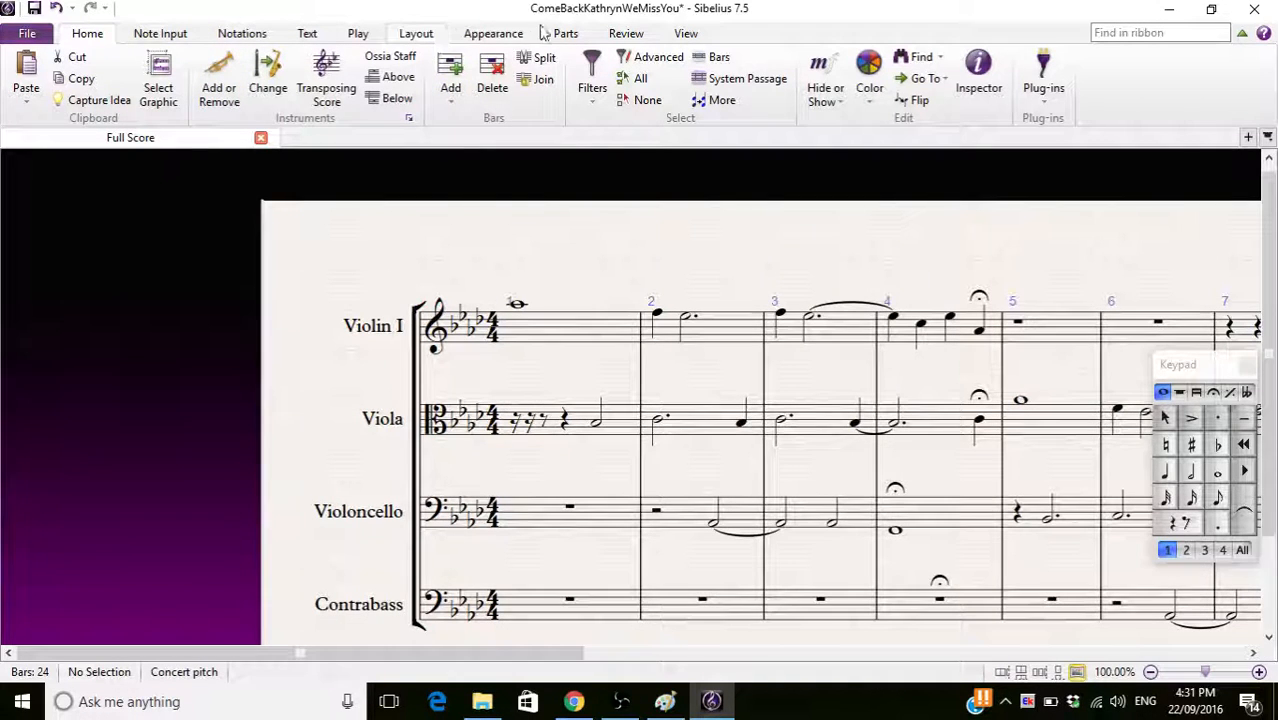
Review the Layout and View ribbons to show both pages side by side.
click(416, 33)
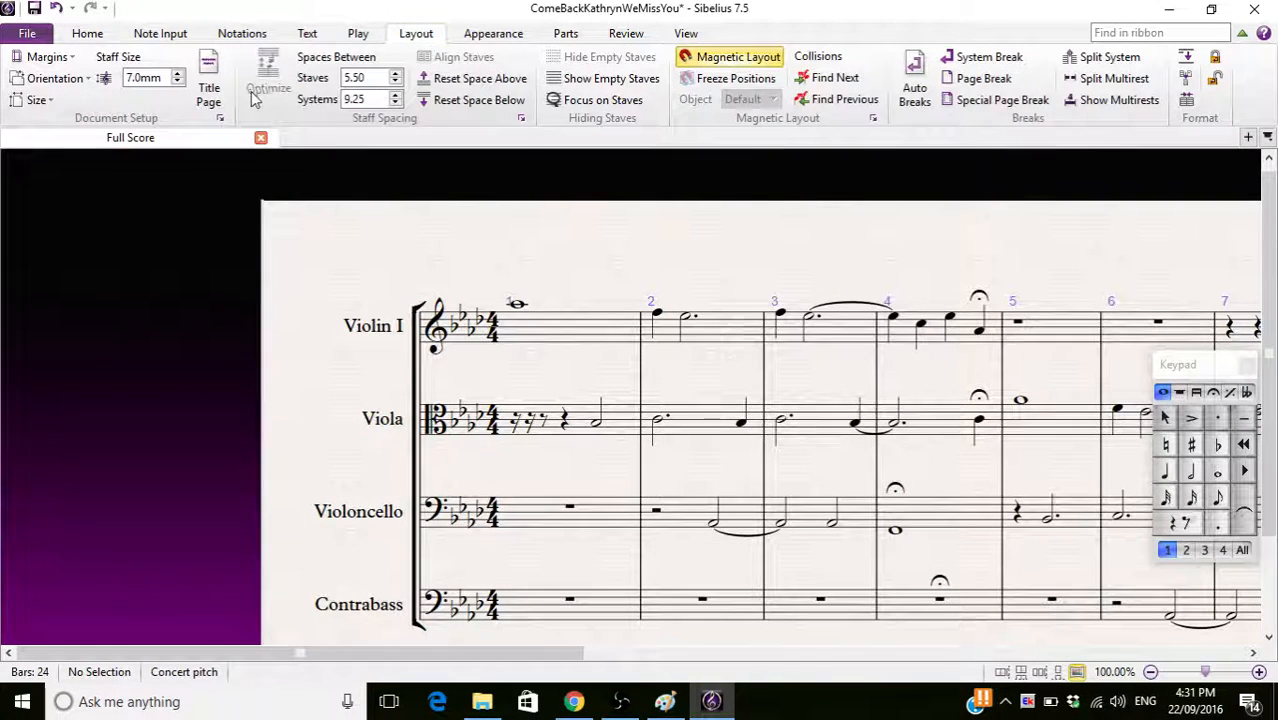
mouse_move(268, 88)
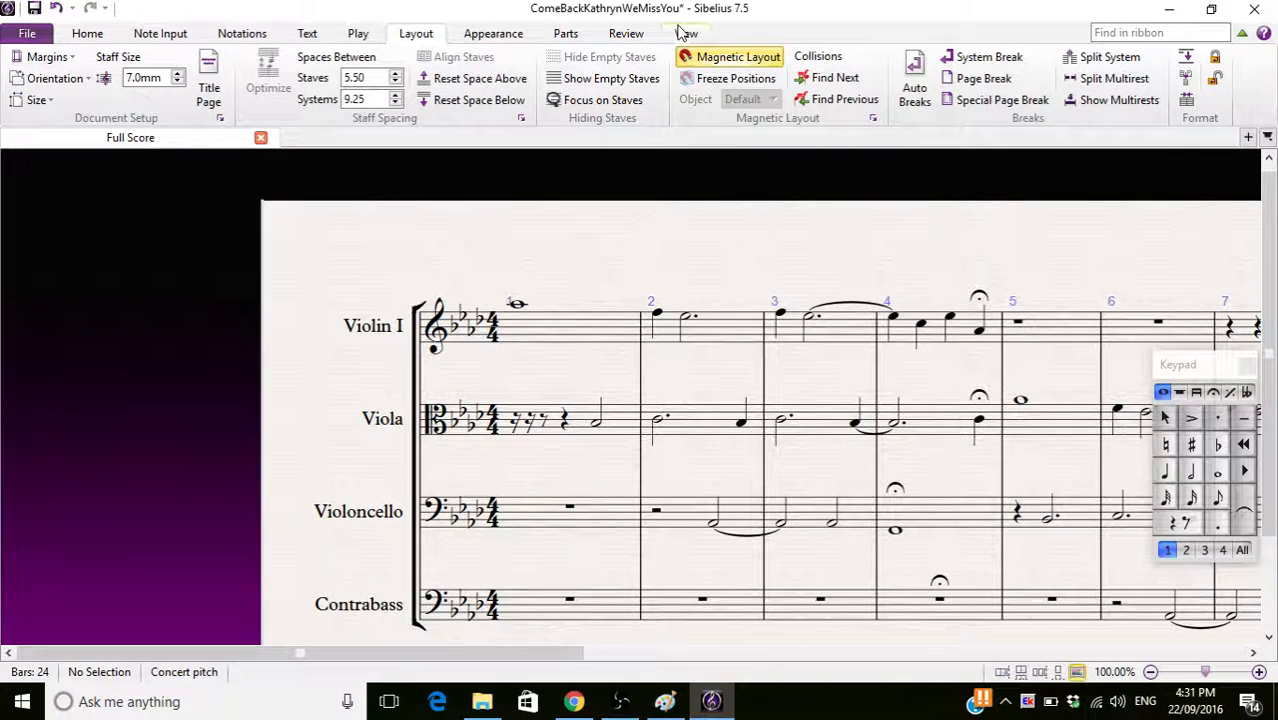
click(686, 33)
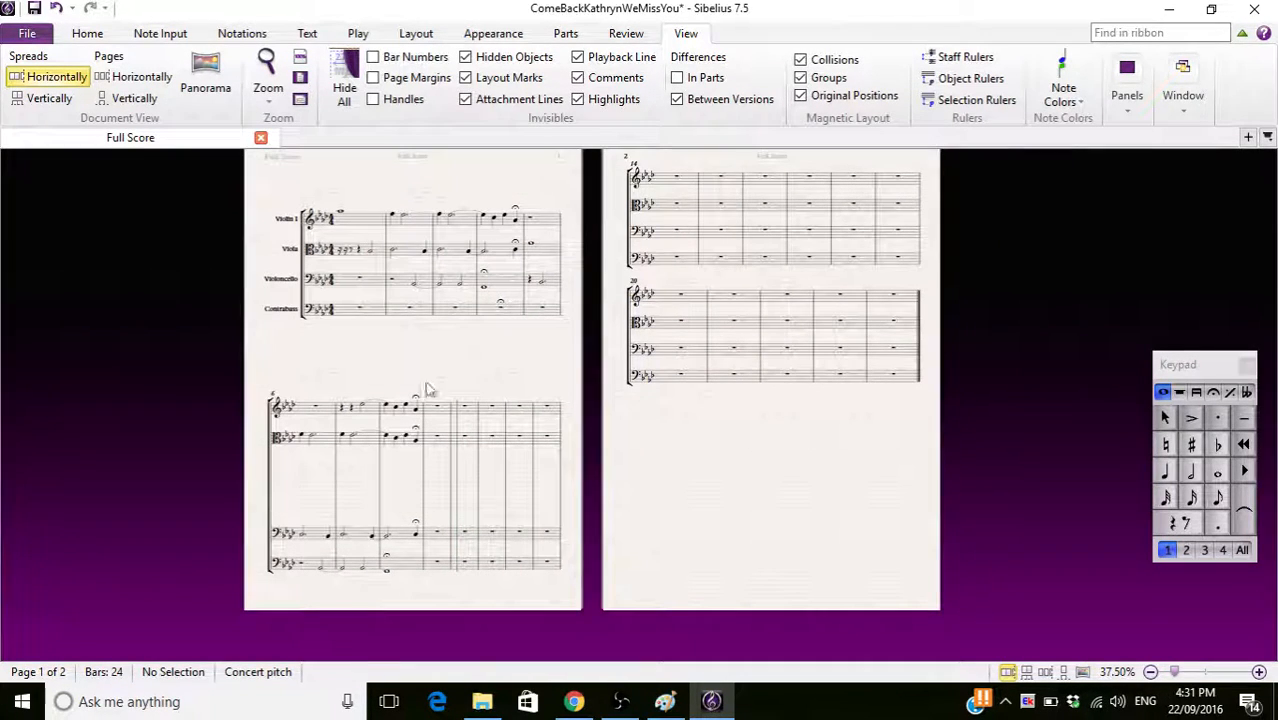
mouse_move(420, 205)
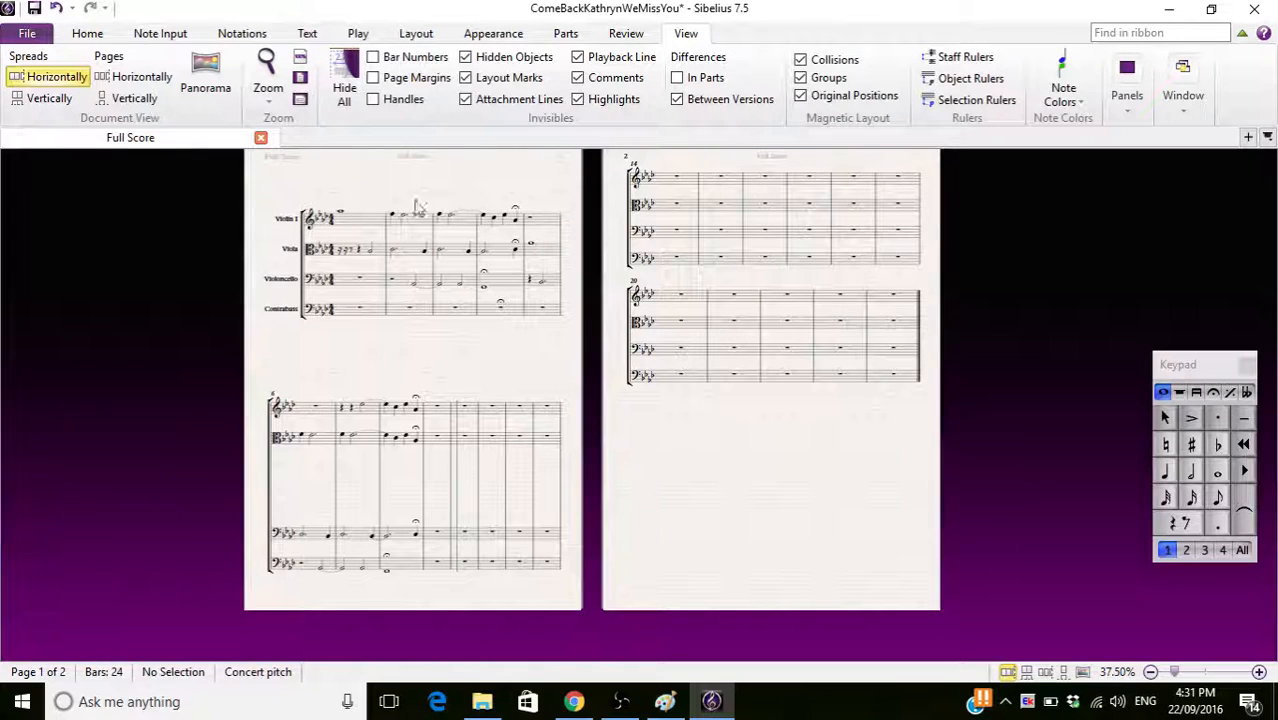
mouse_move(370, 289)
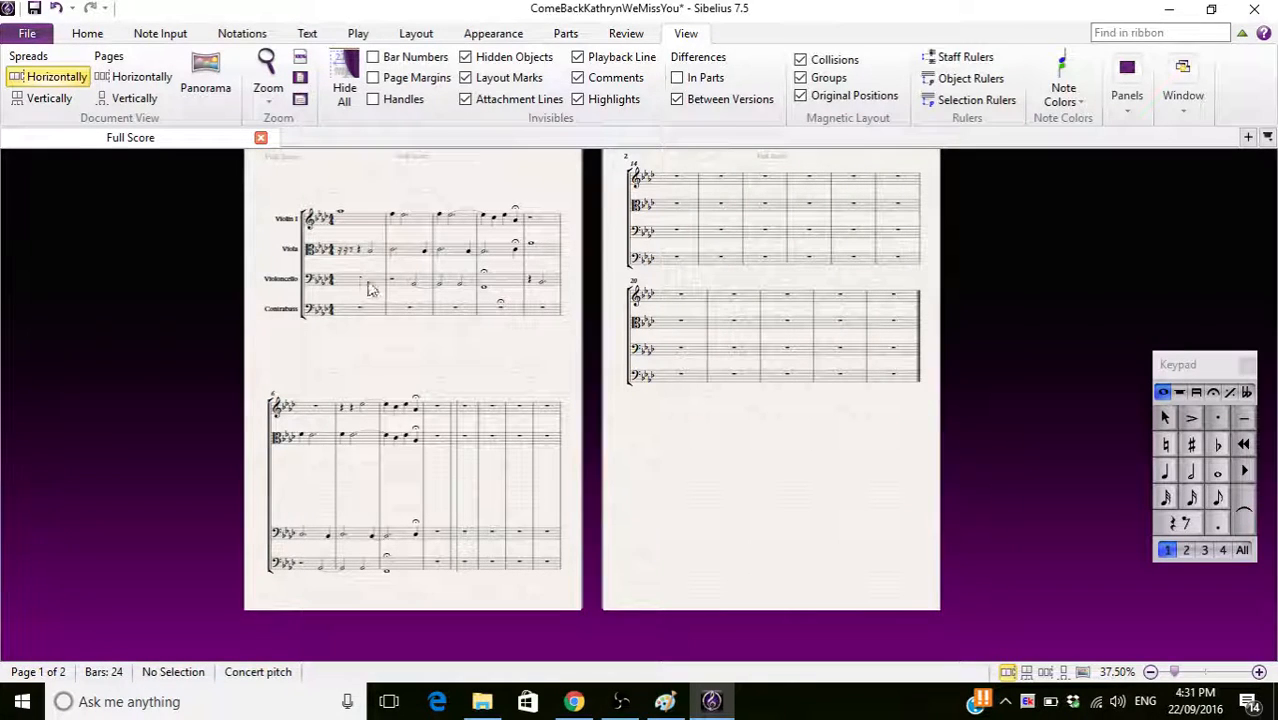
Drag the Violoncello staff lower, widening the gap beneath the Viola staff on every system.
click(360, 338)
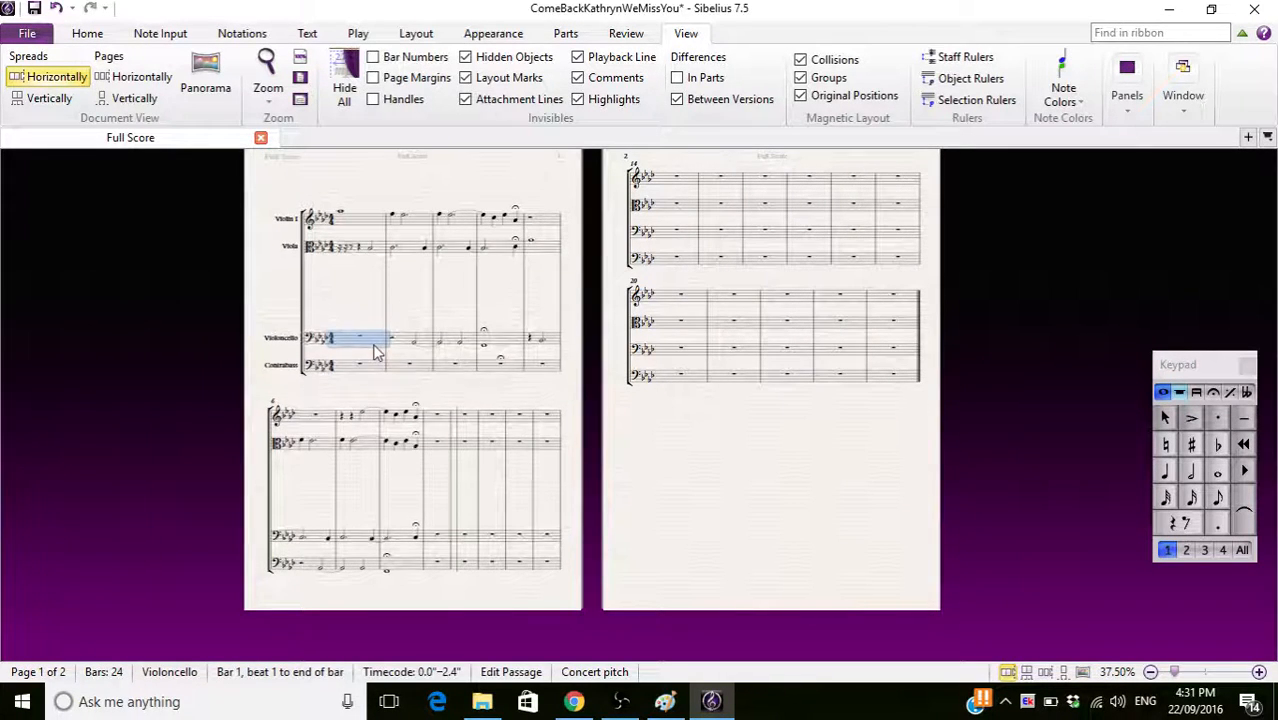
click(290, 290)
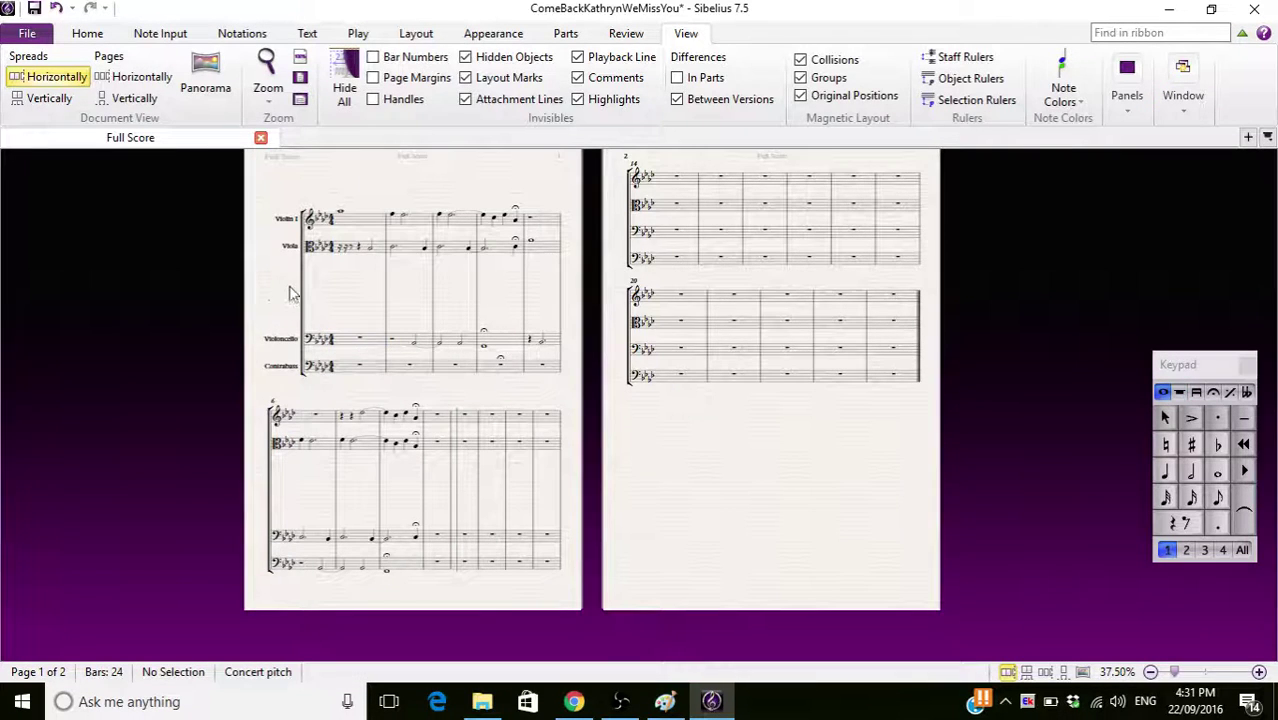
click(625, 275)
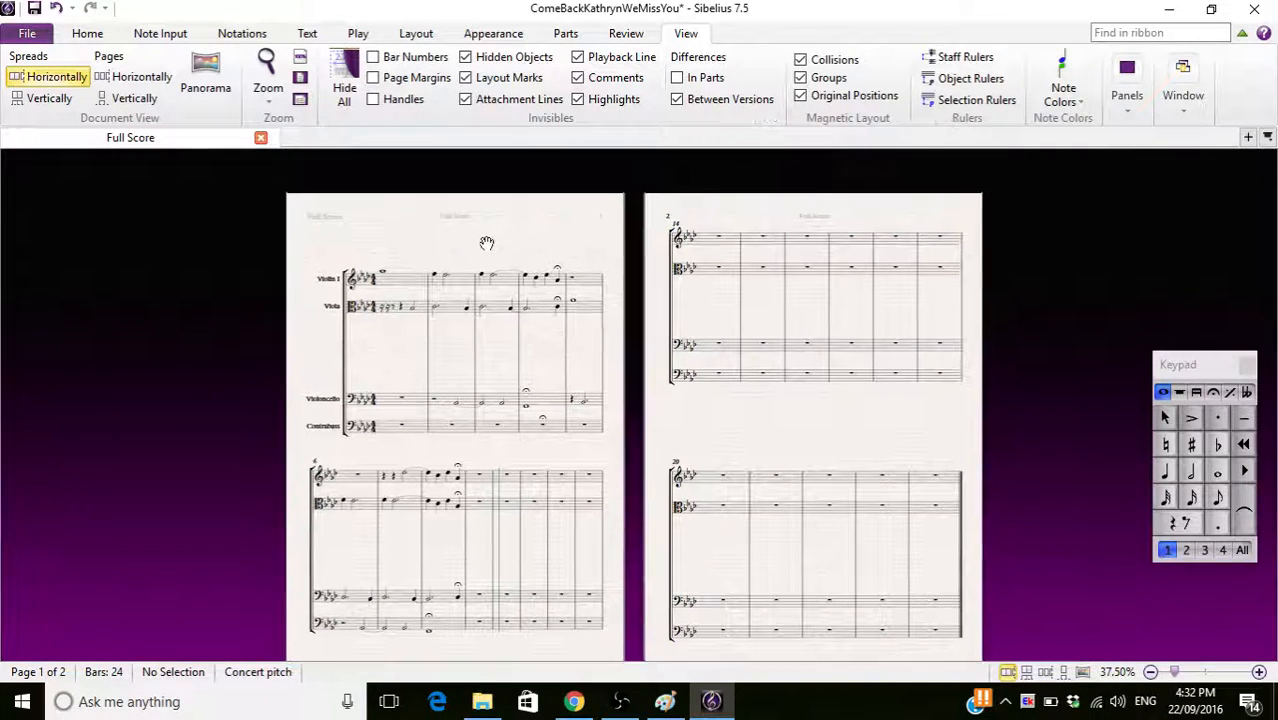
right_click(487, 243)
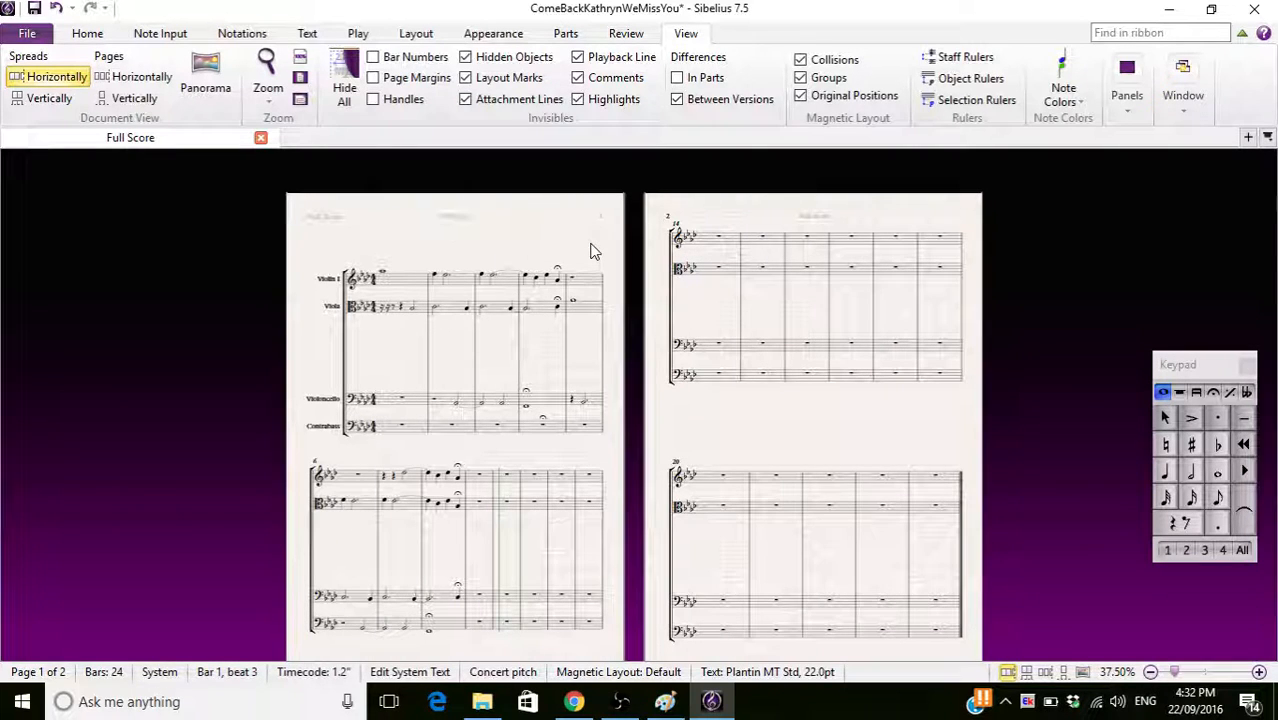
Add the title 'Lydian 251's Big Bonanza (Pt.II)' with composer credit Gareth Whitehall on page 1.
text(Lydian 251's)
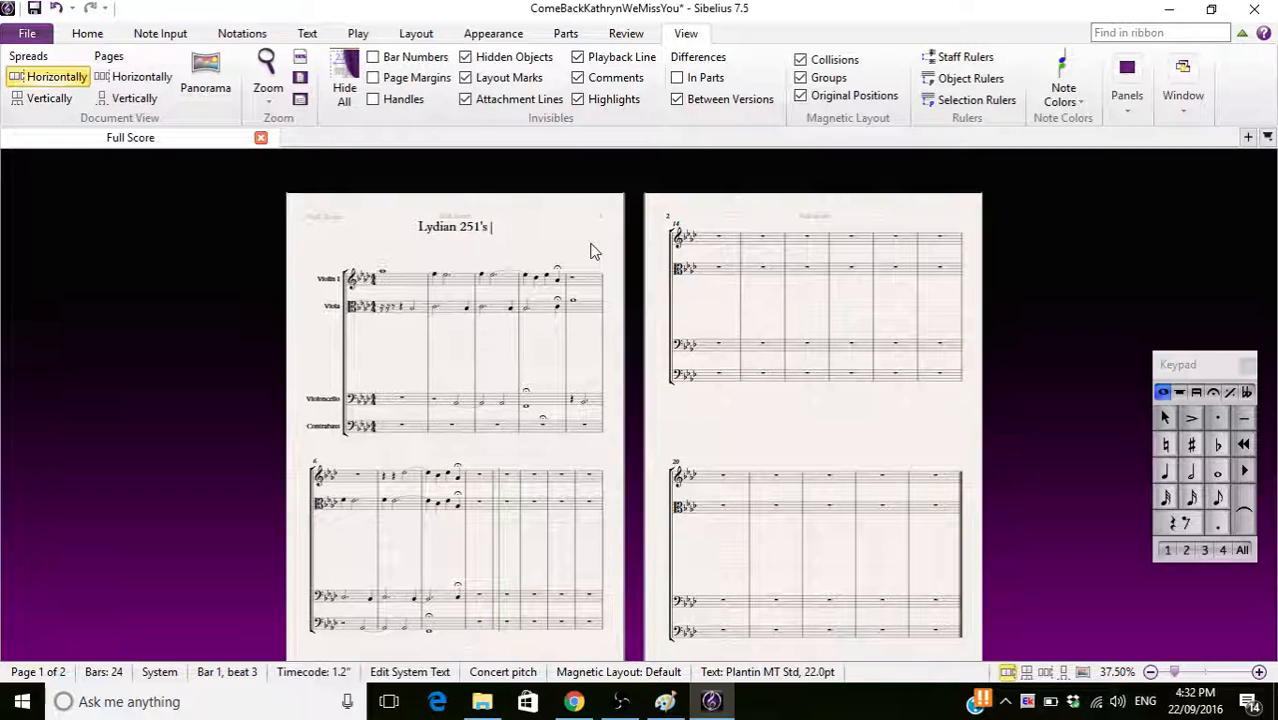
text(Big Bona)
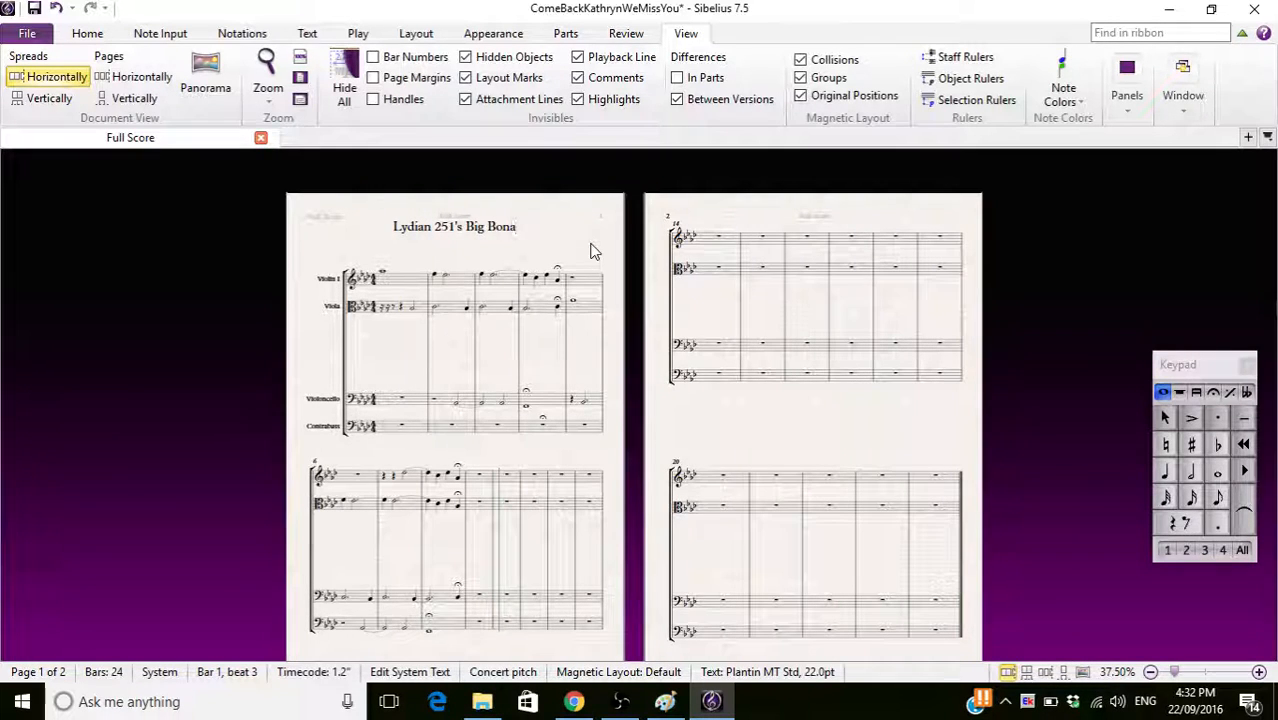
text(nza)
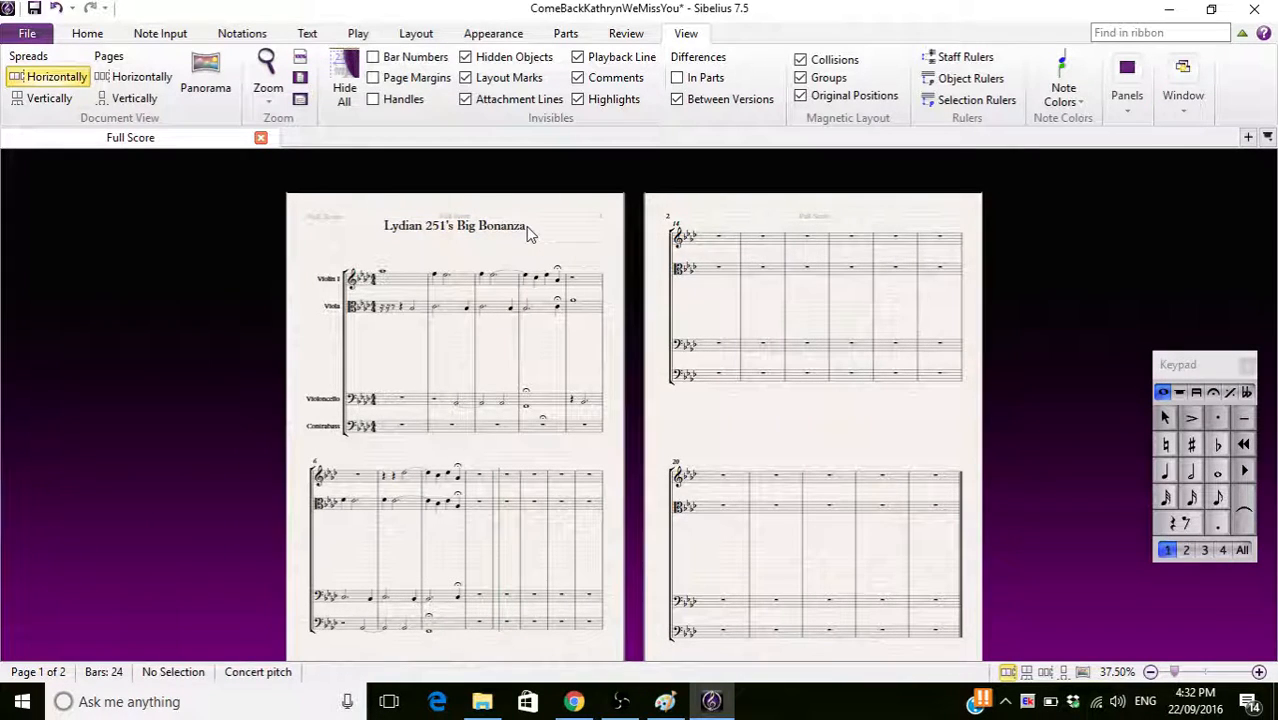
click(455, 225)
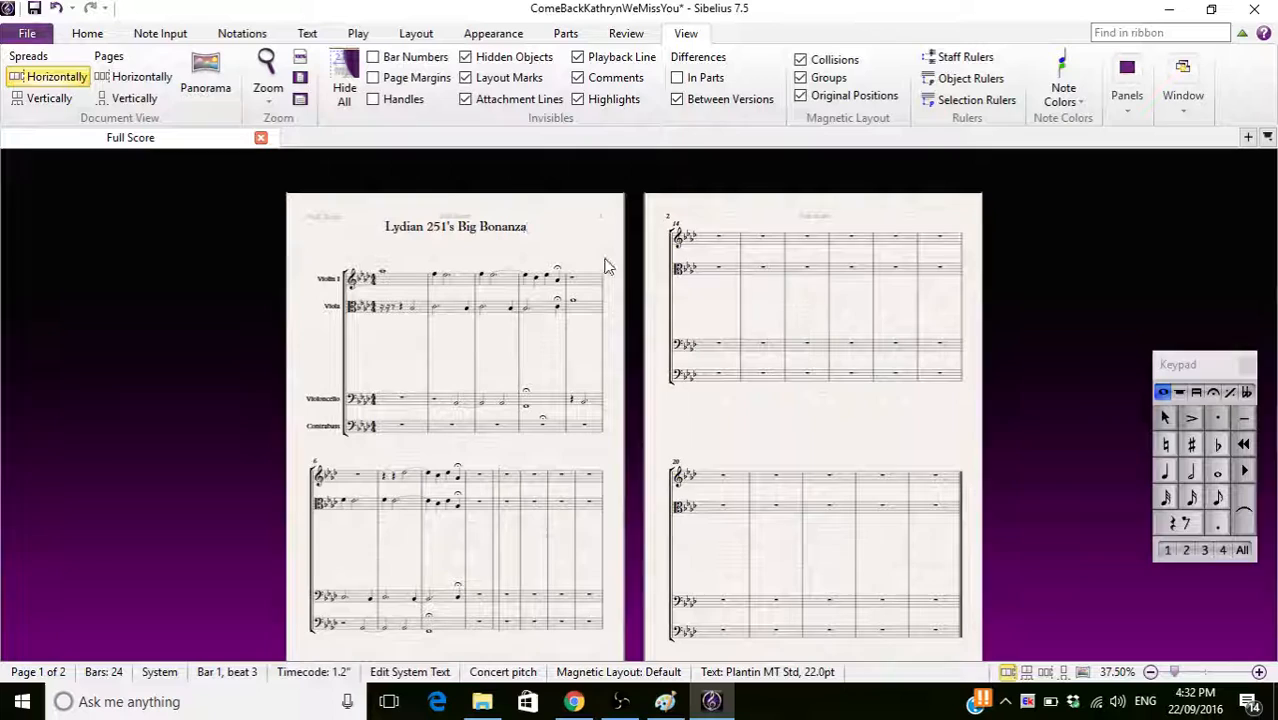
text((Pt)
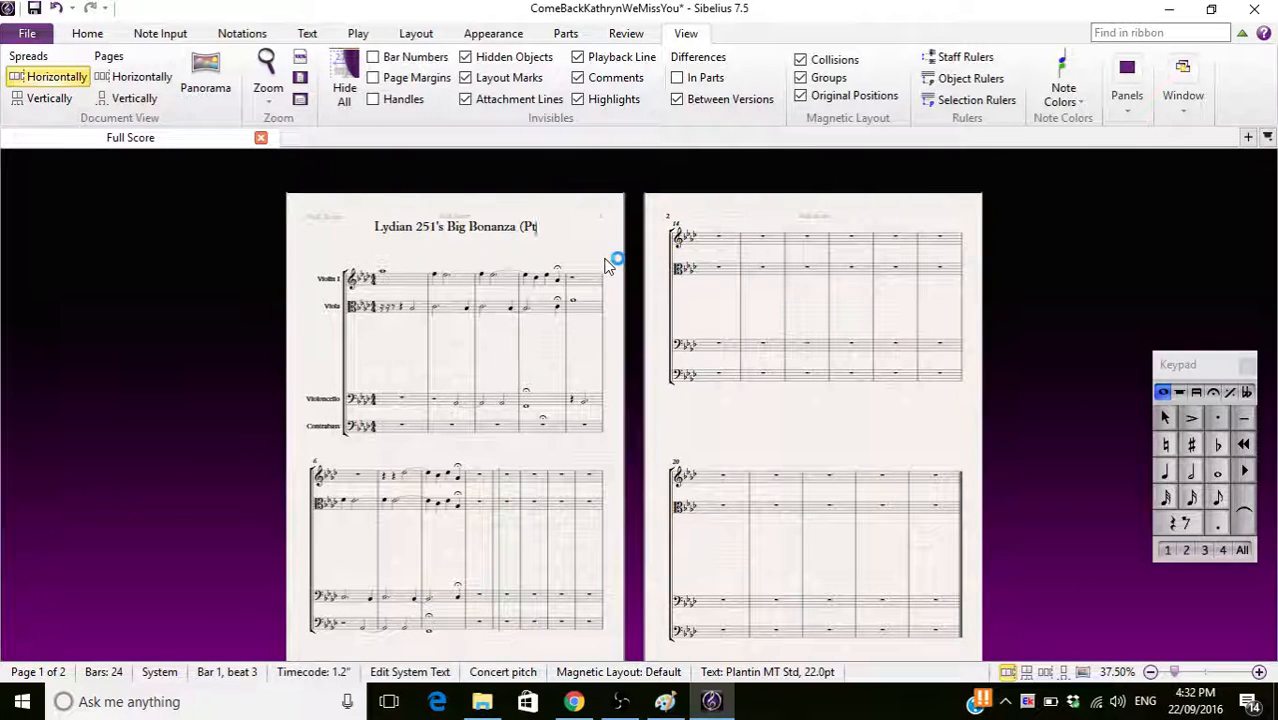
text(.II))
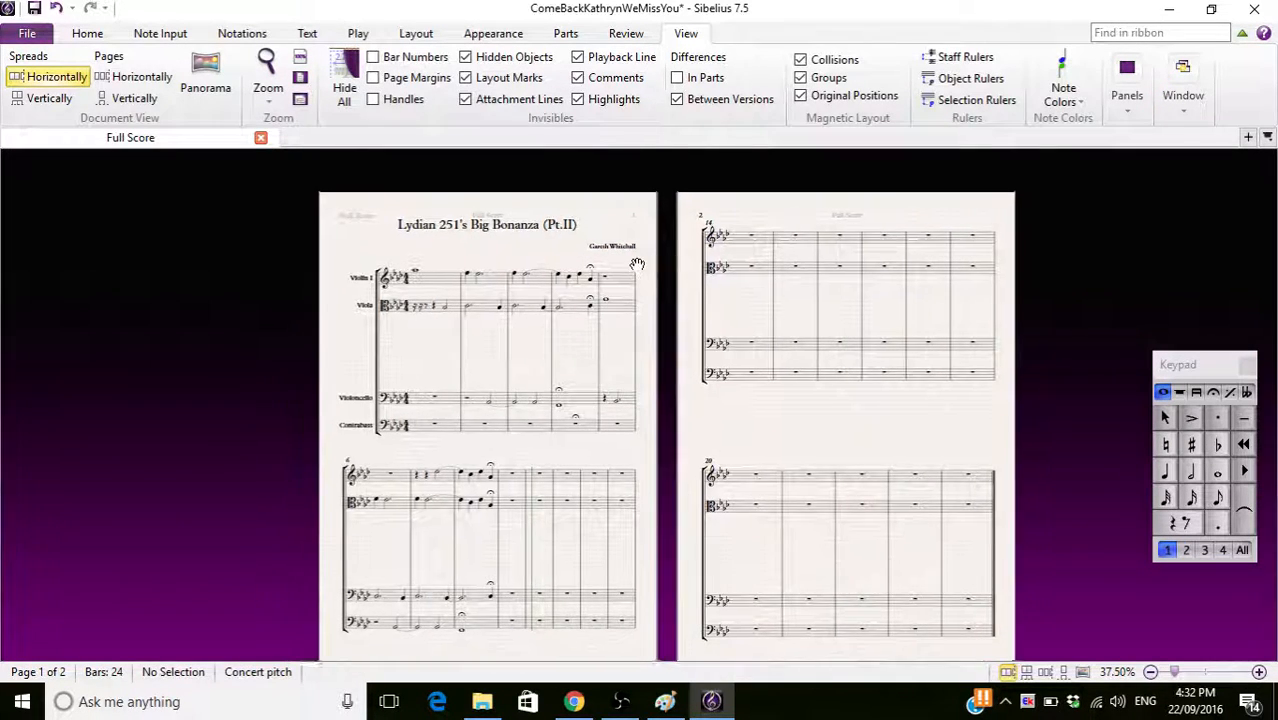
click(130, 98)
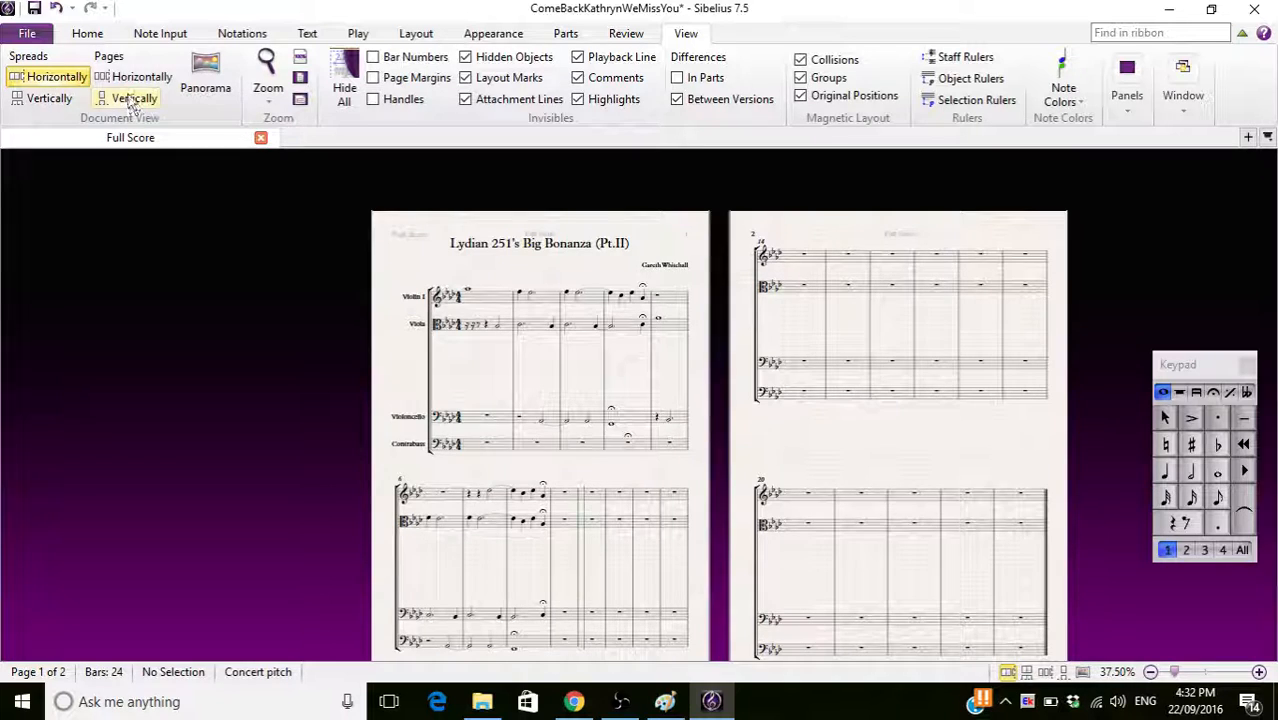
mouse_move(170, 213)
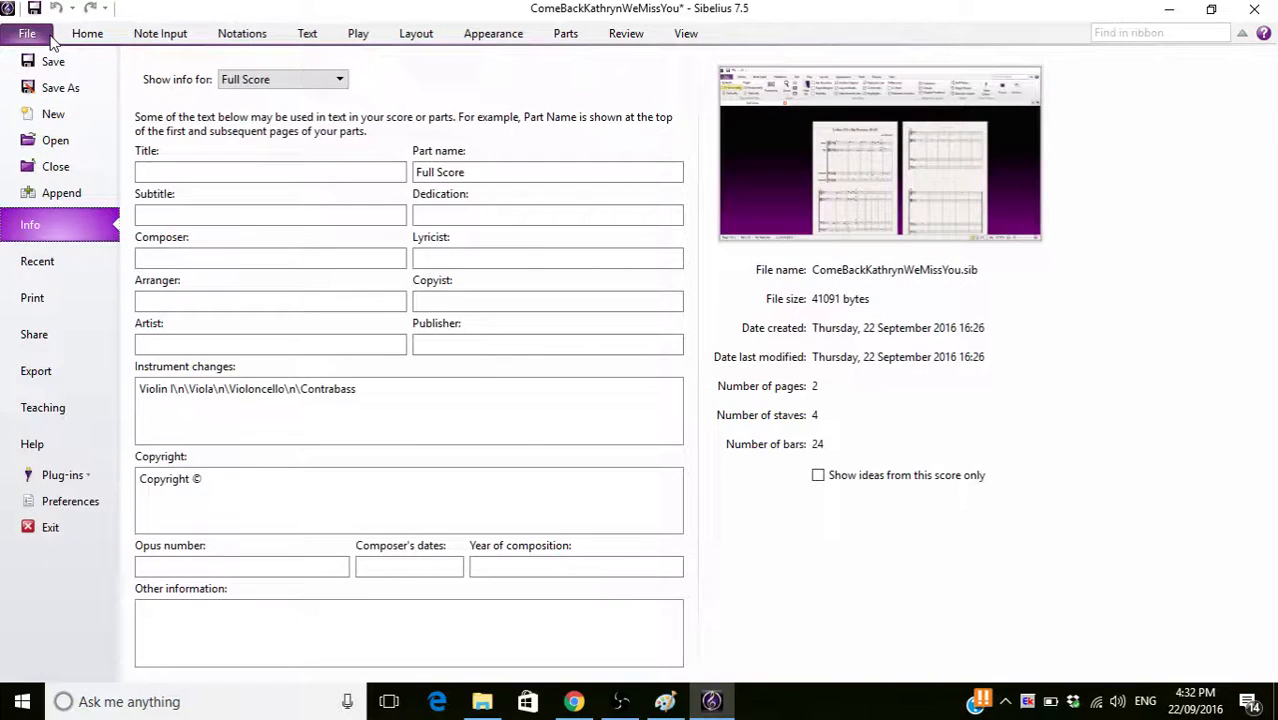
mouse_move(58, 334)
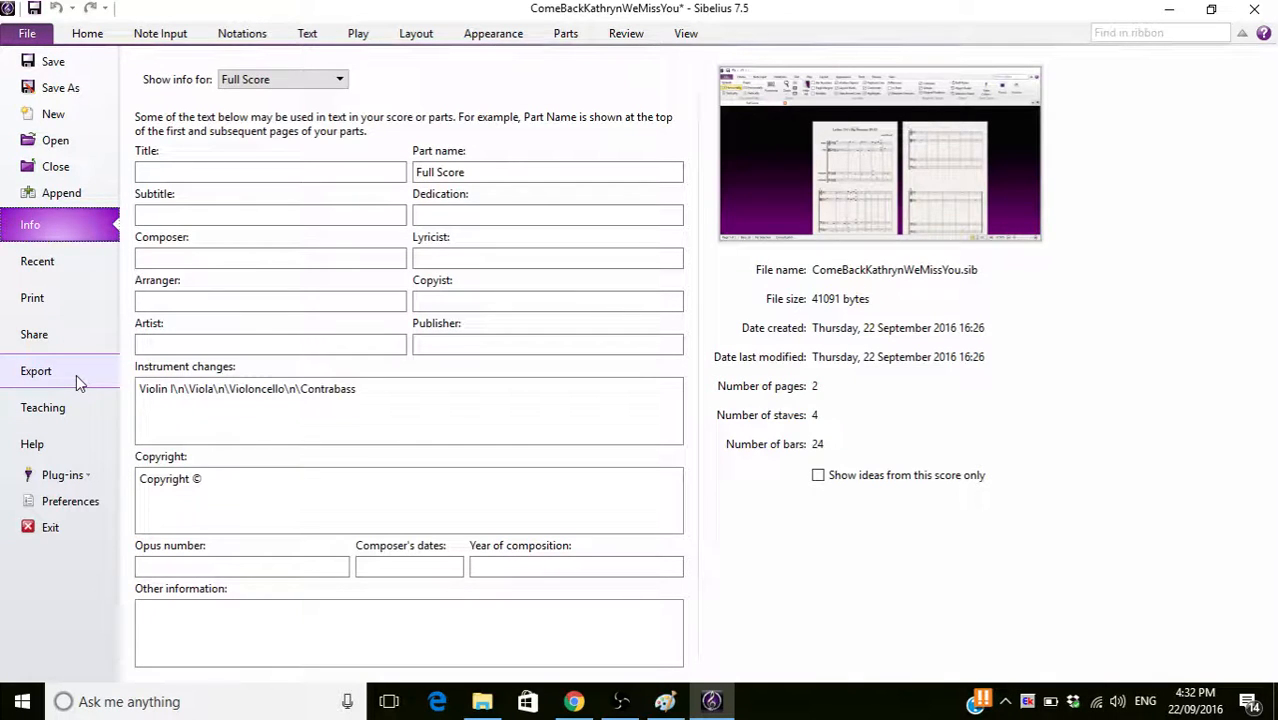
Browse File > Export, viewing the Scorch Web Page settings among the export formats.
click(35, 371)
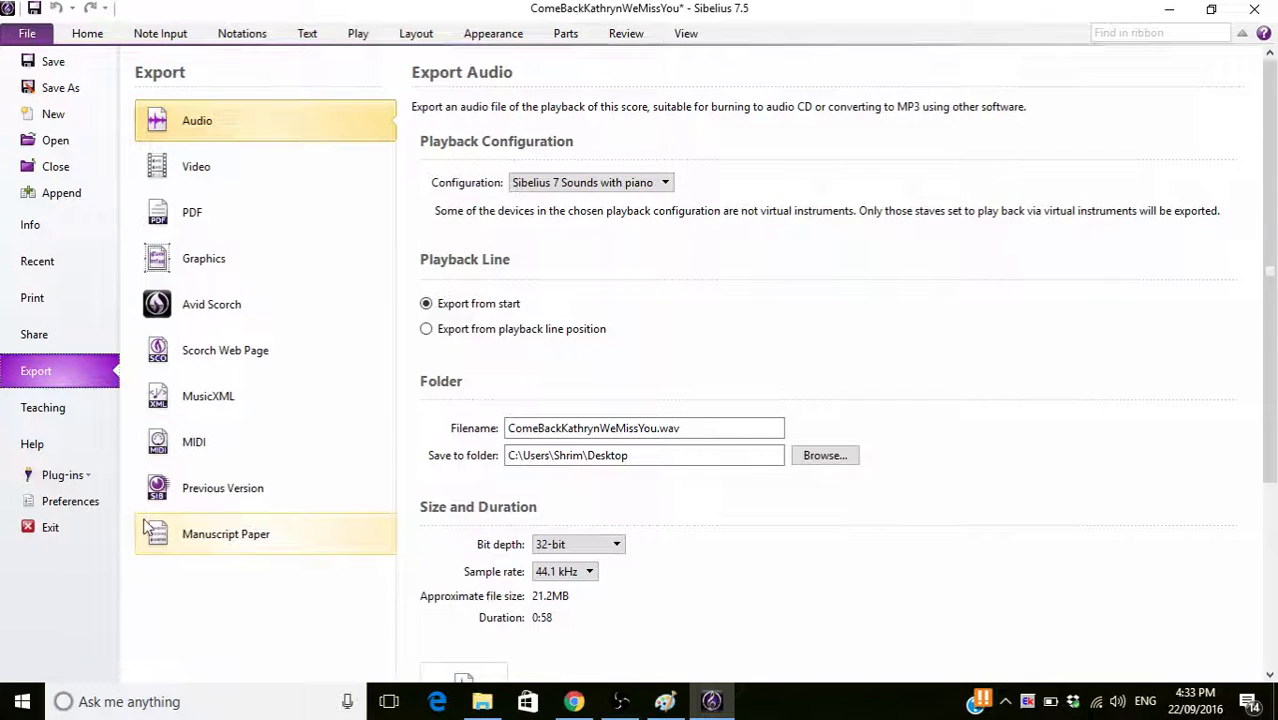
mouse_move(167, 533)
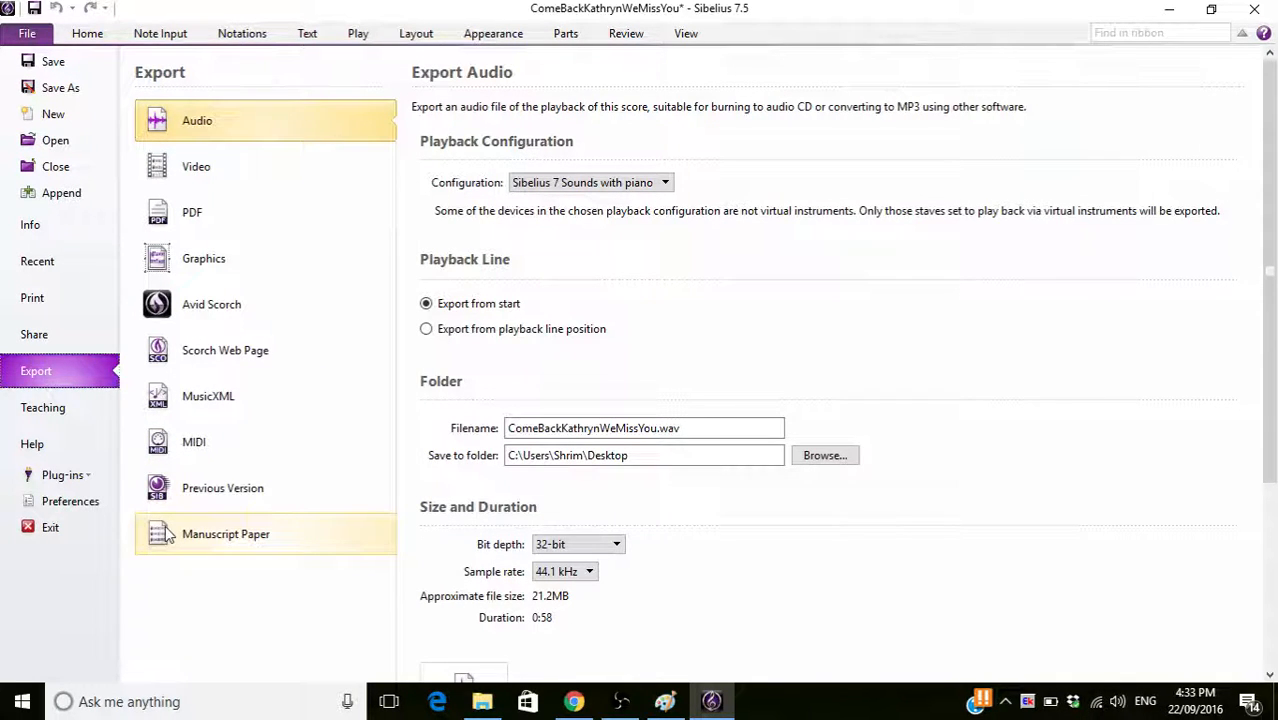
mouse_move(284, 527)
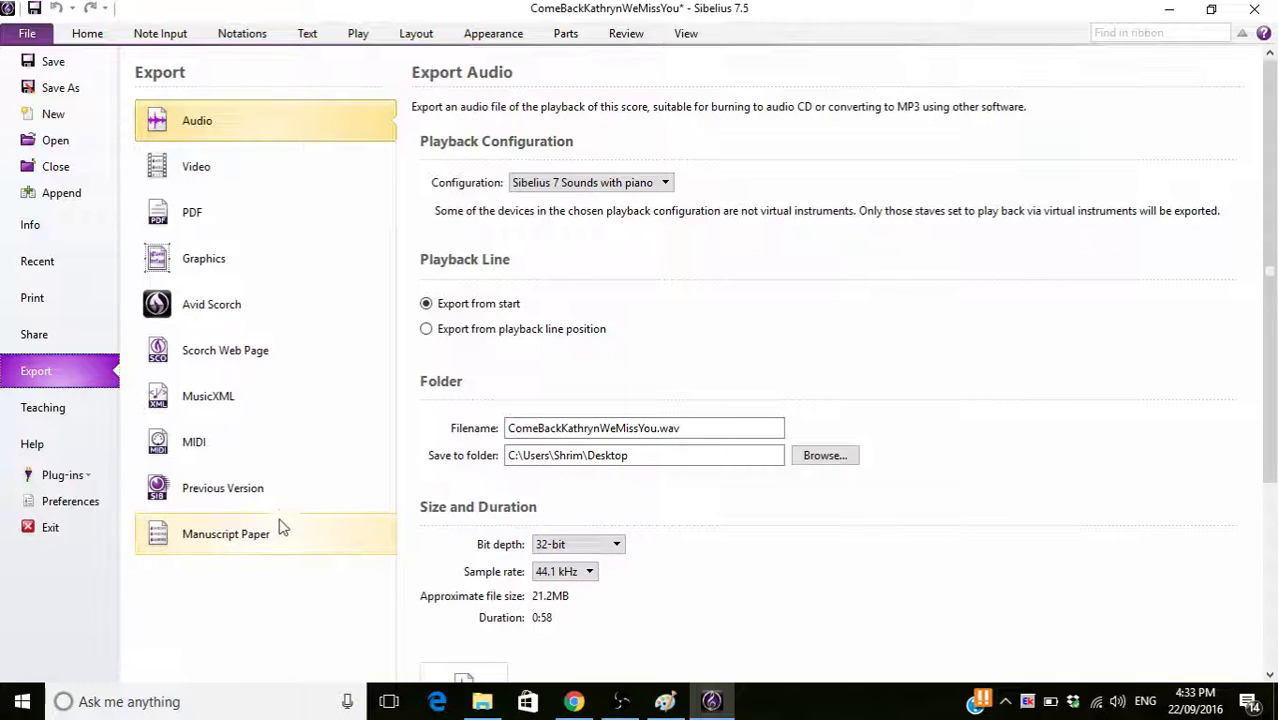
mouse_move(230, 495)
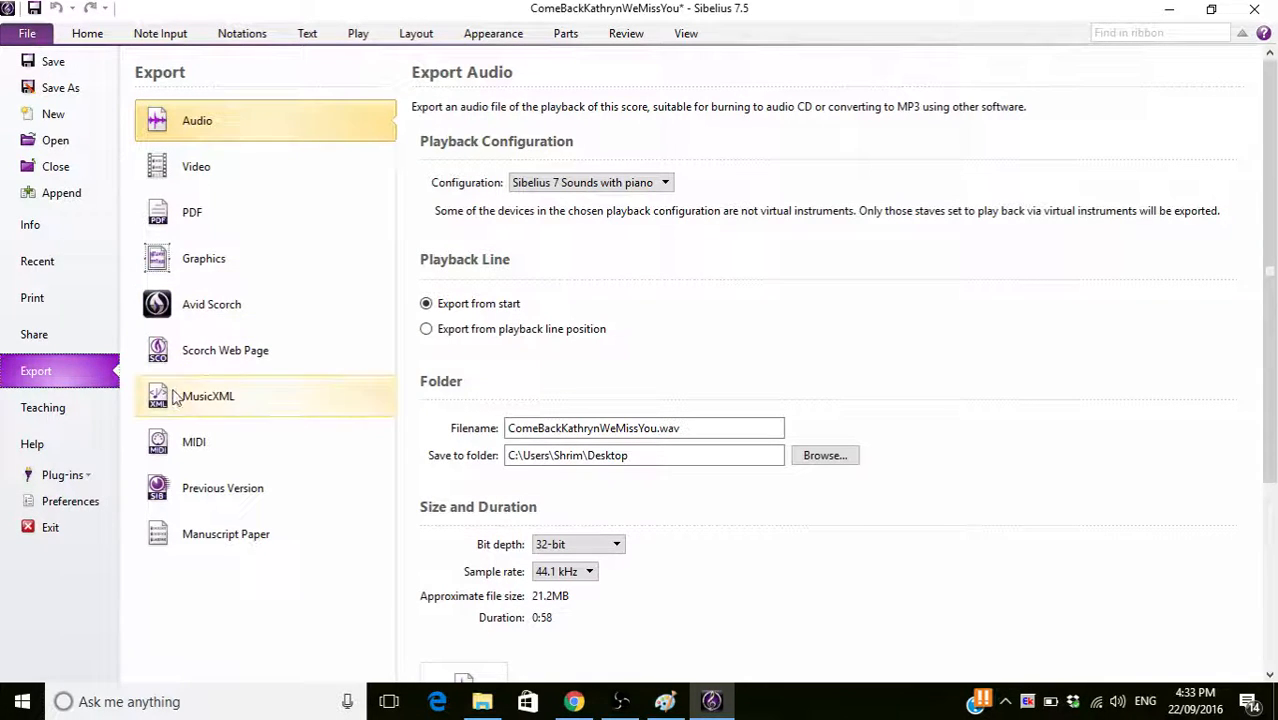
click(225, 350)
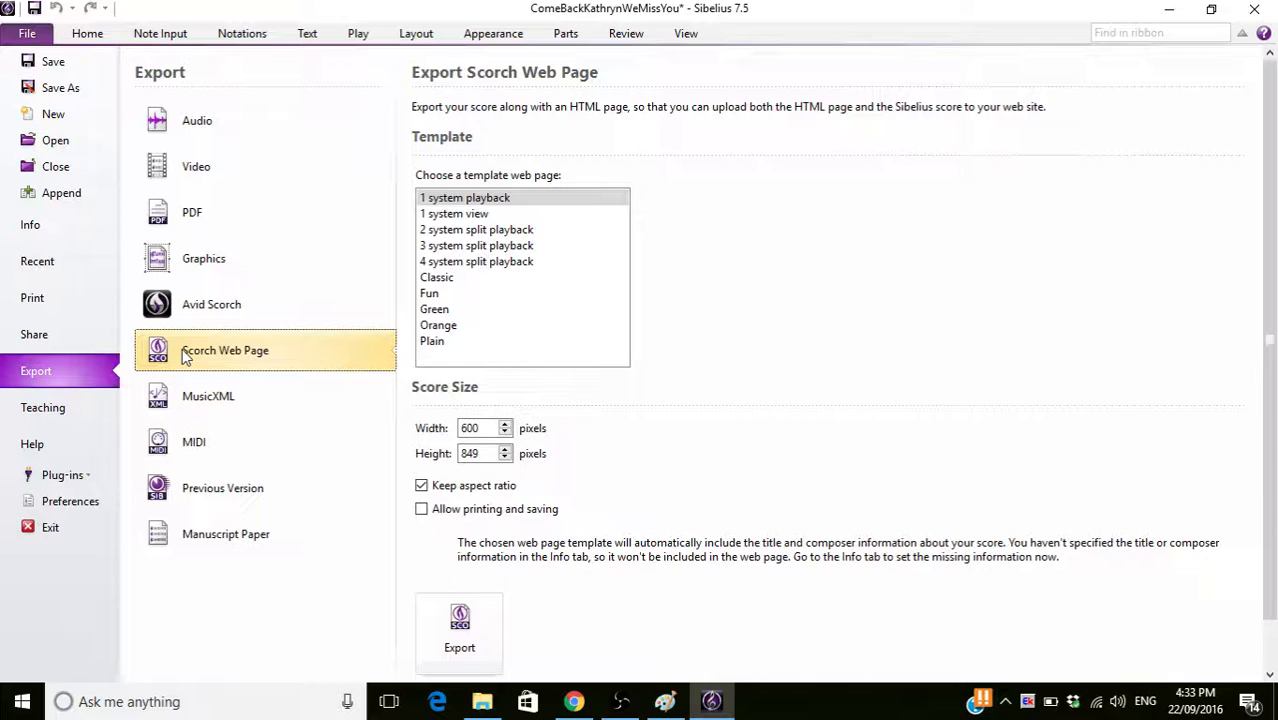
click(211, 304)
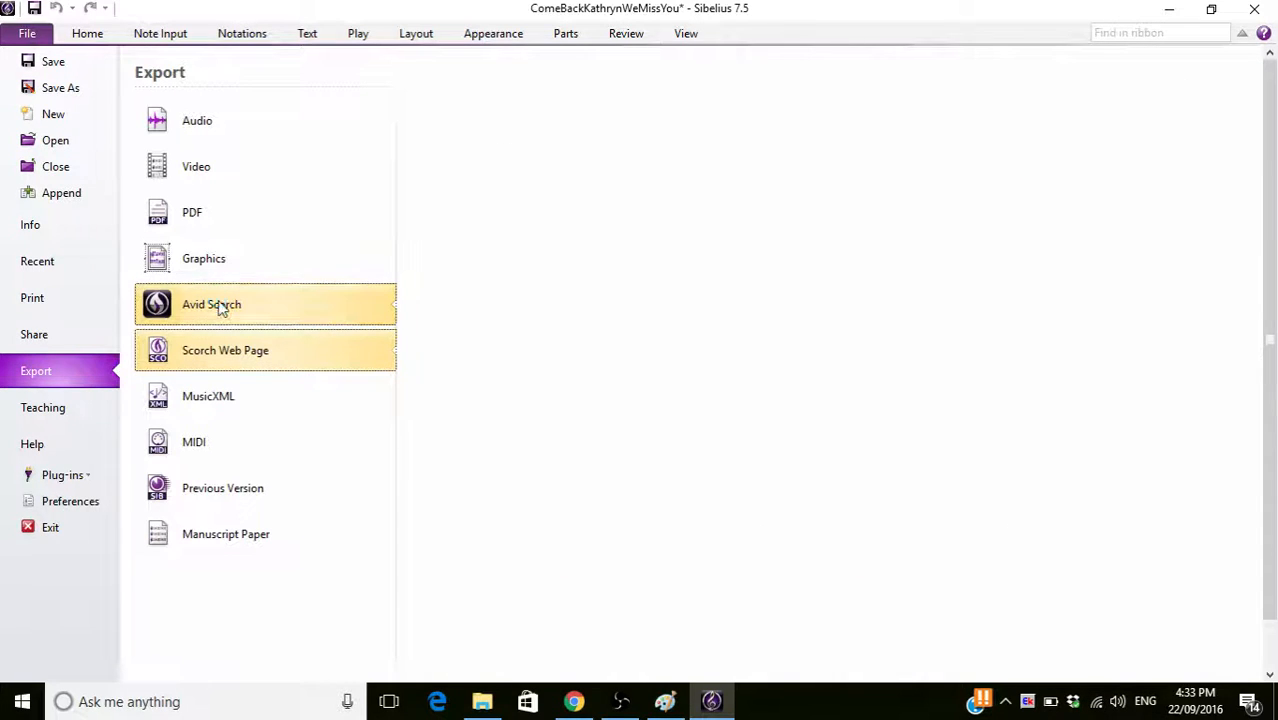
Choose PDF export with 'Score only' selected.
click(211, 304)
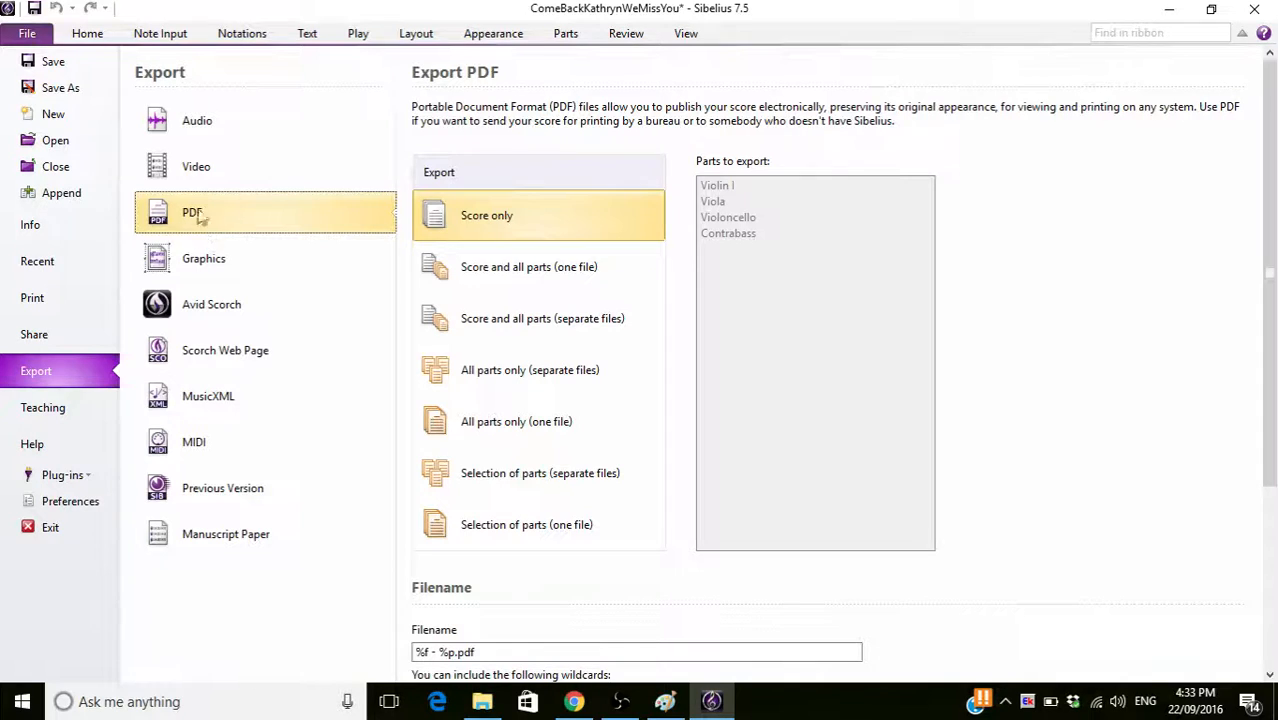
mouse_move(478, 112)
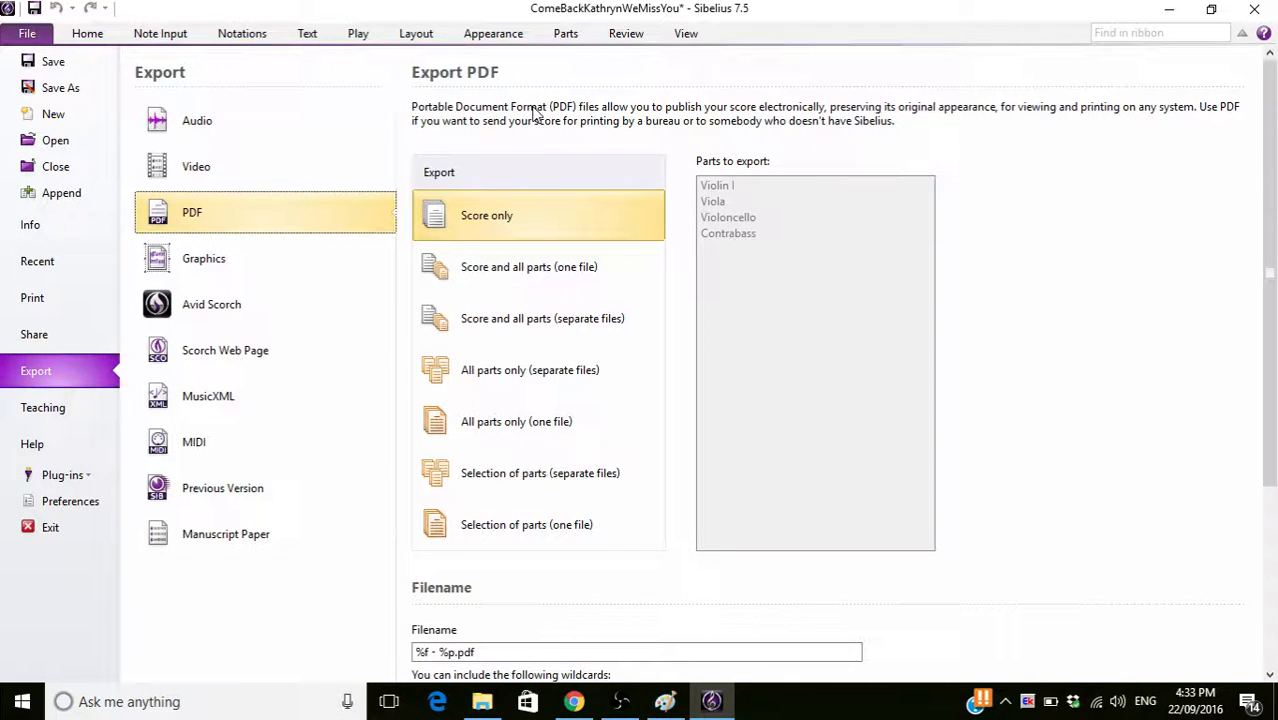
mouse_move(565, 110)
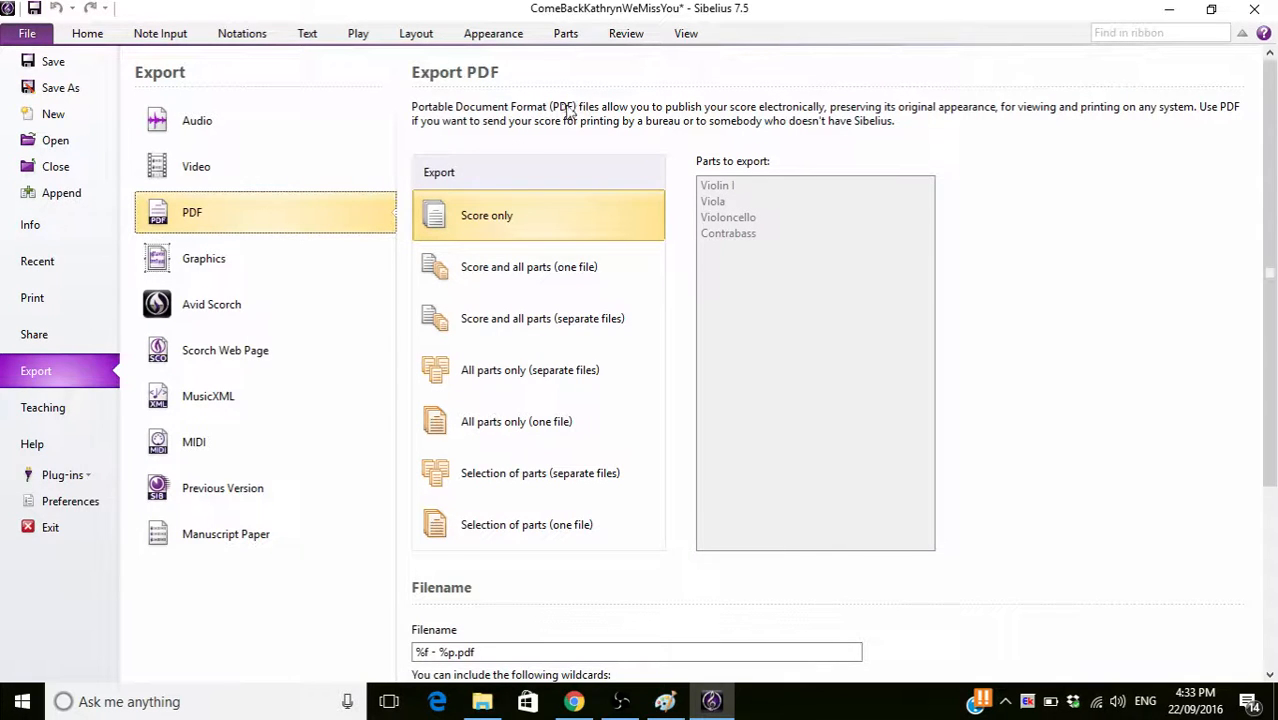
mouse_move(565, 108)
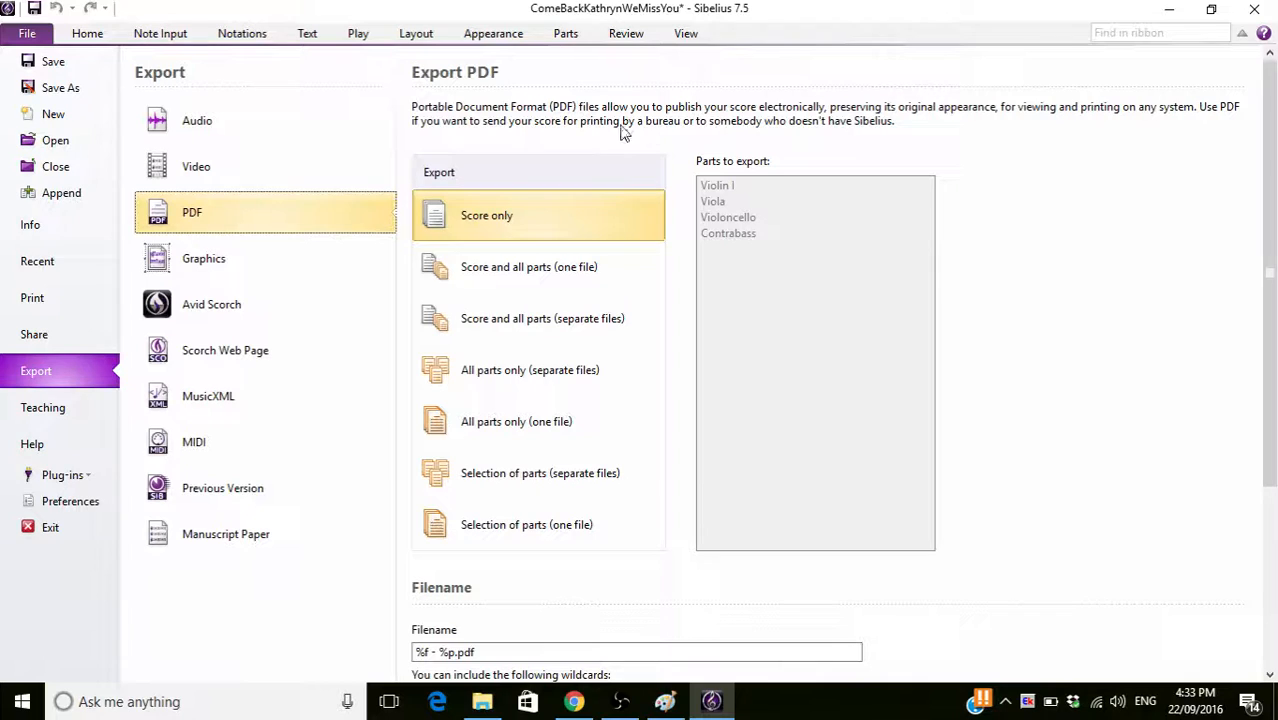
mouse_move(780, 95)
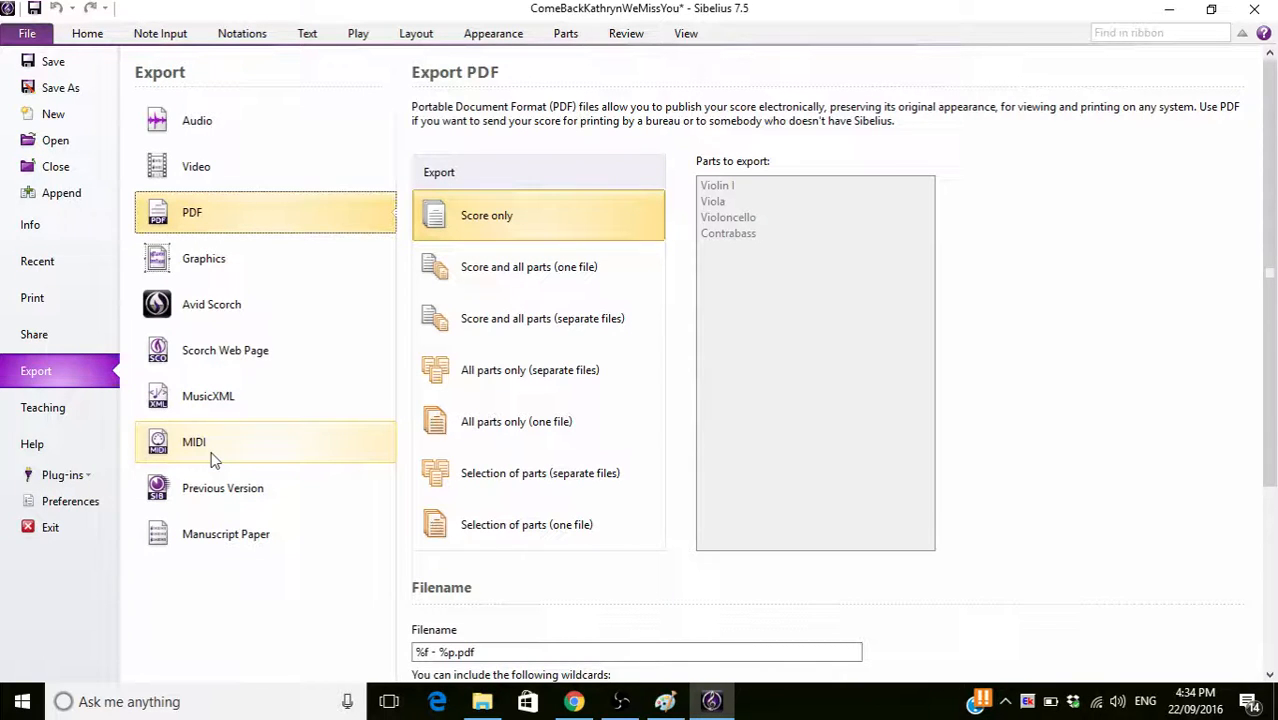
mouse_move(255, 430)
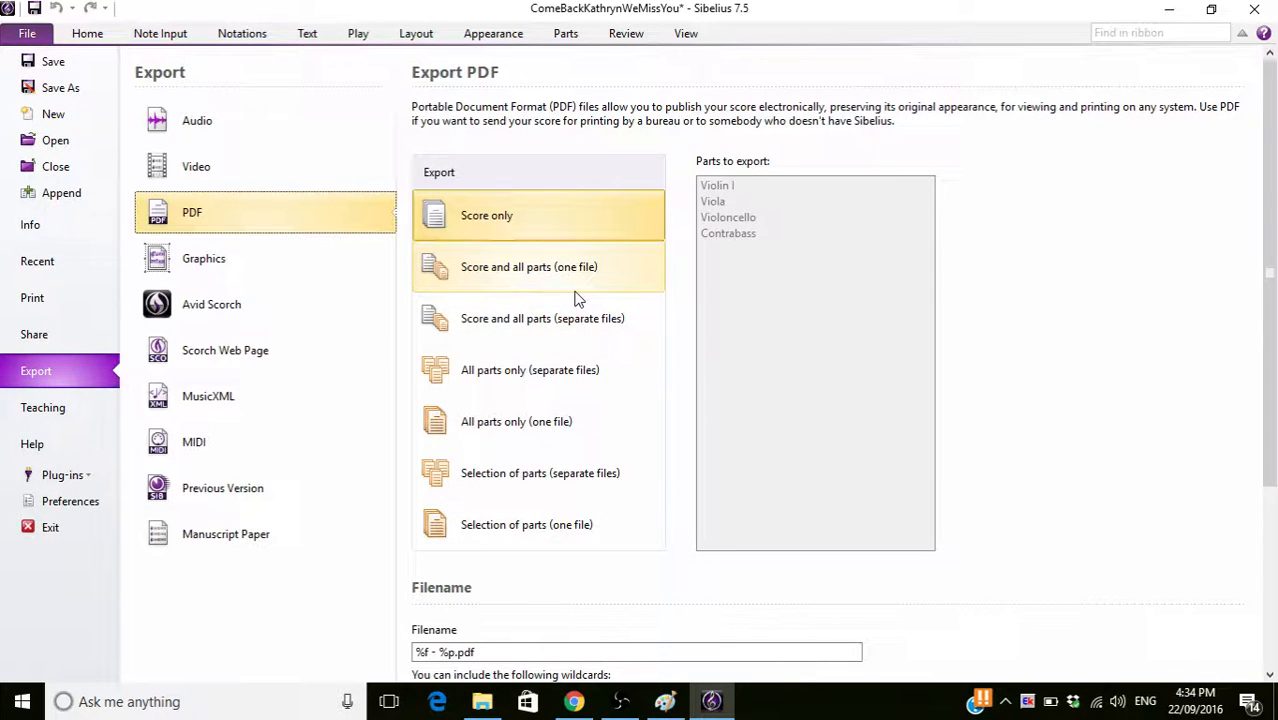
mouse_move(583, 293)
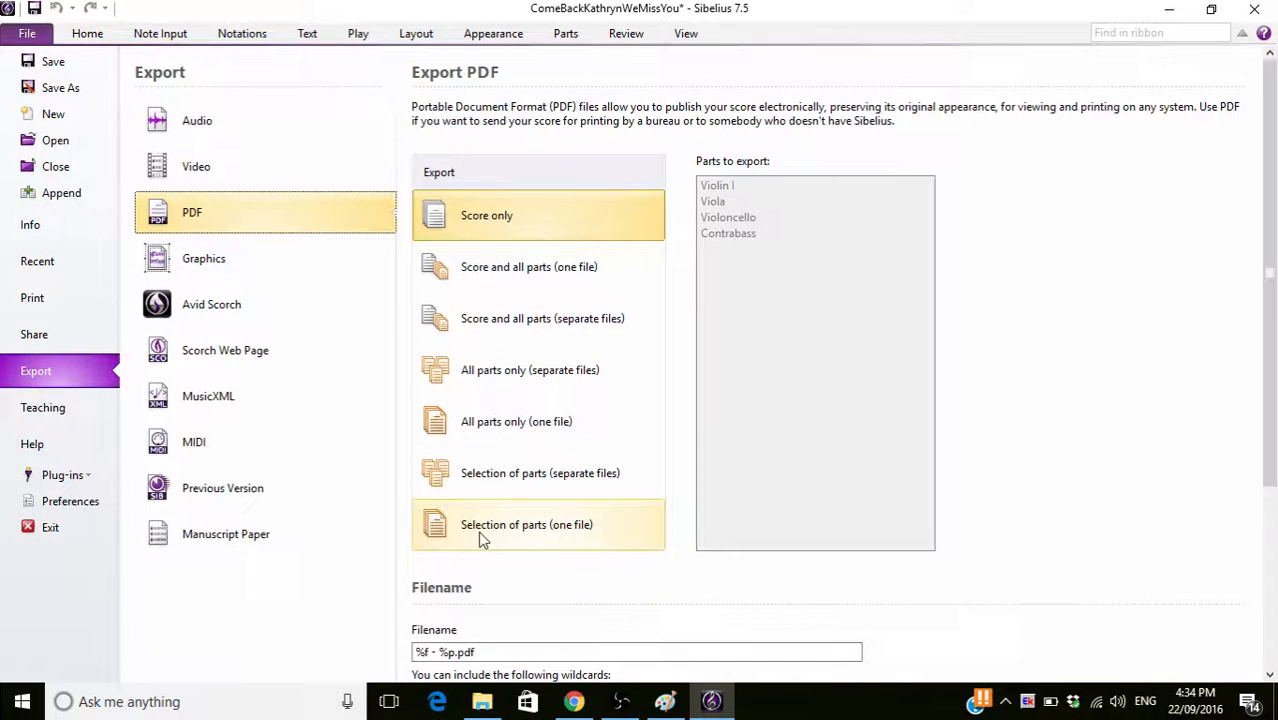
Set the PDF export filename to TestScoar.pdf.
scroll(down, 3)
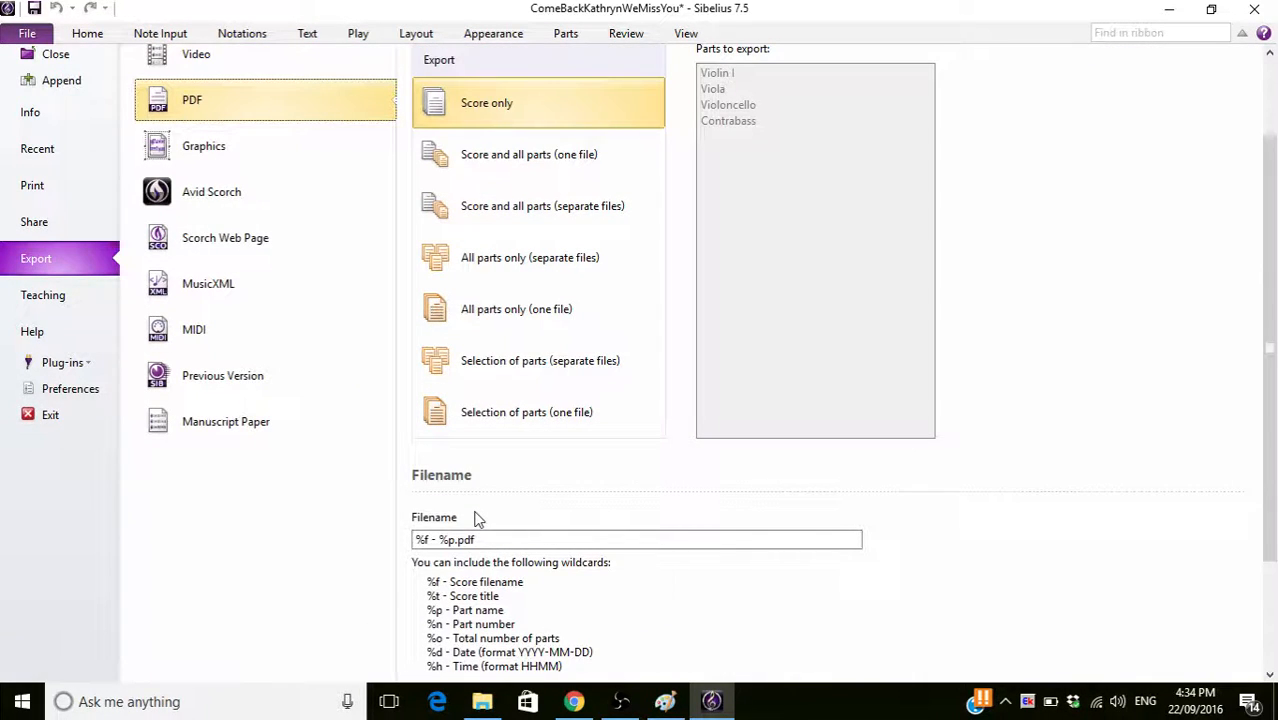
scroll(down, 3)
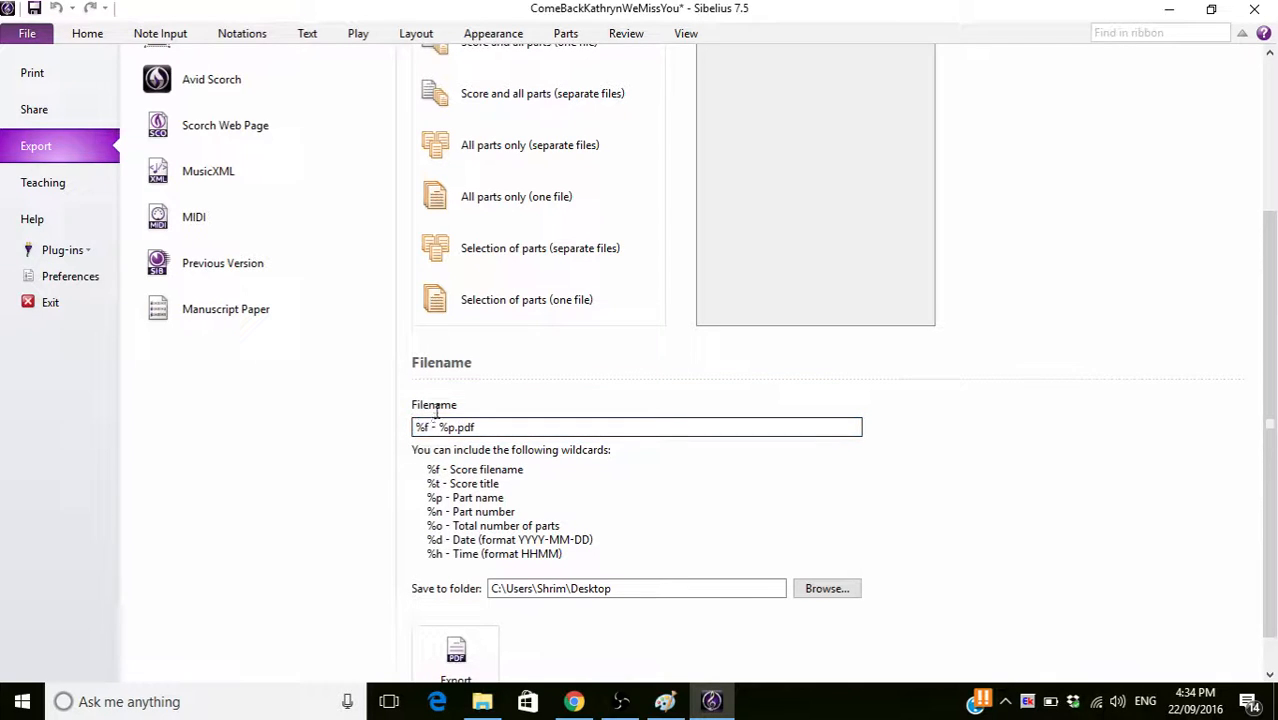
double_click(421, 427)
text(TestScoa)
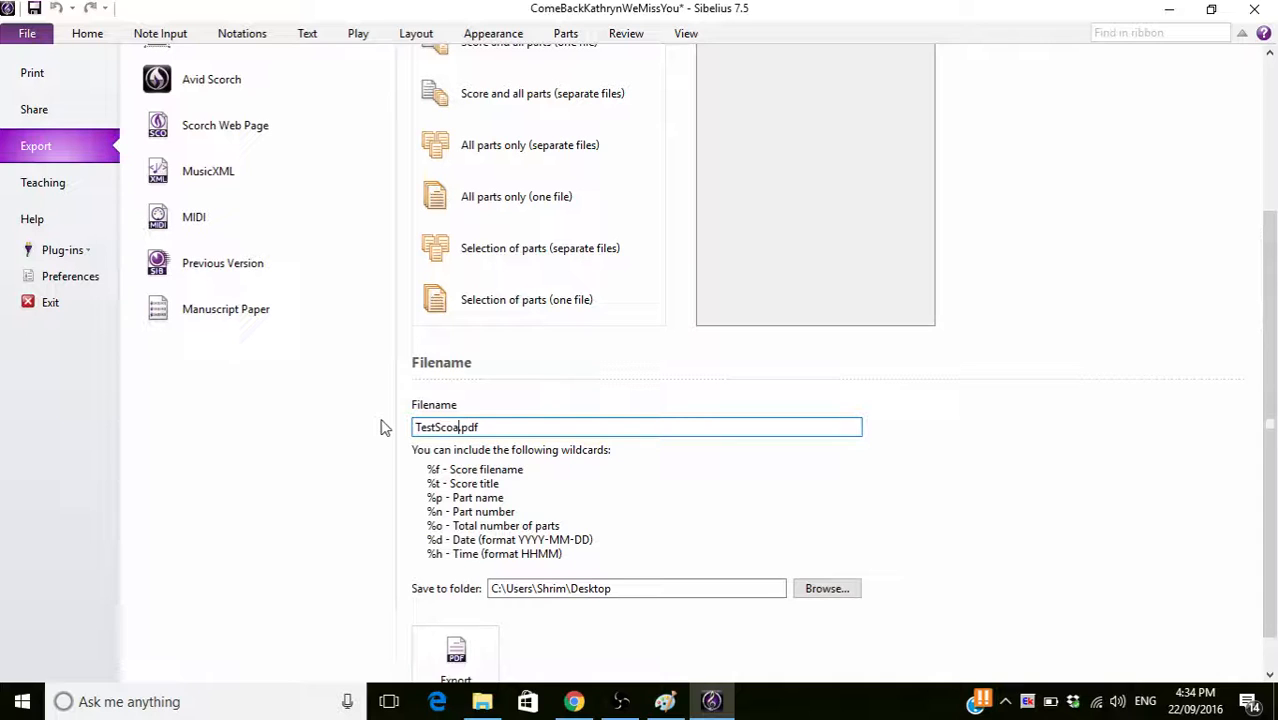
text(r)
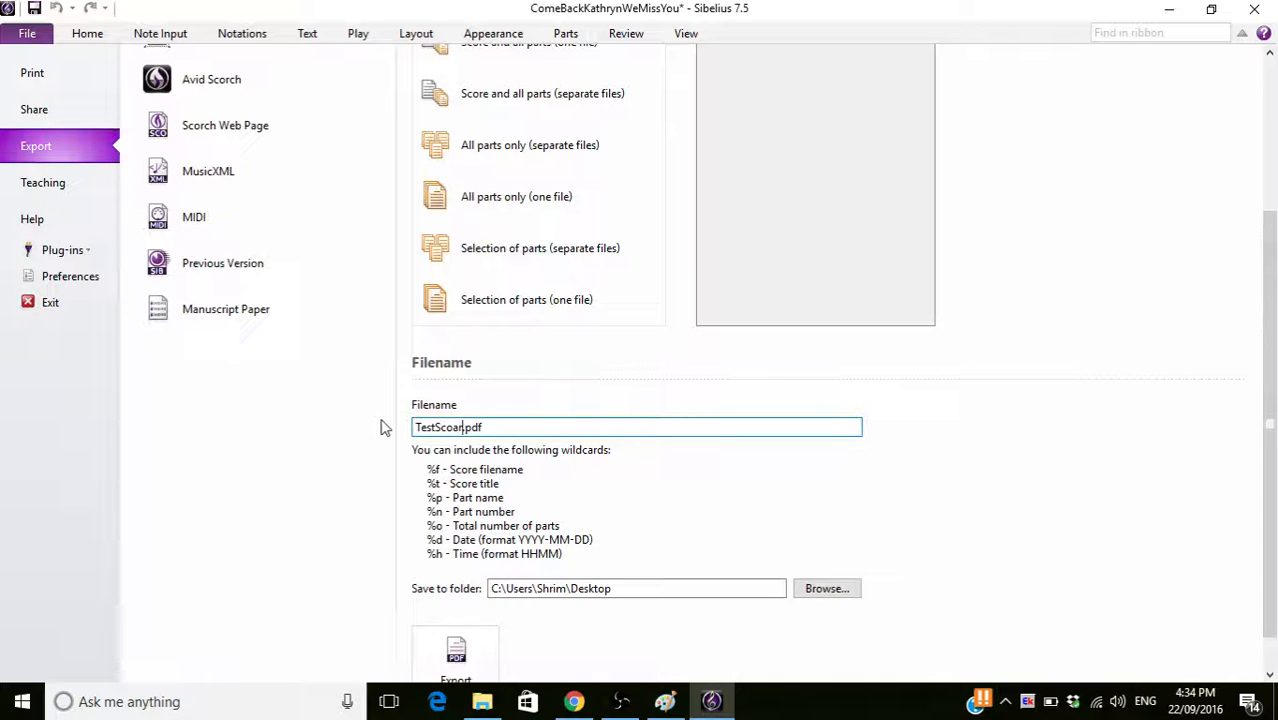
mouse_move(826, 588)
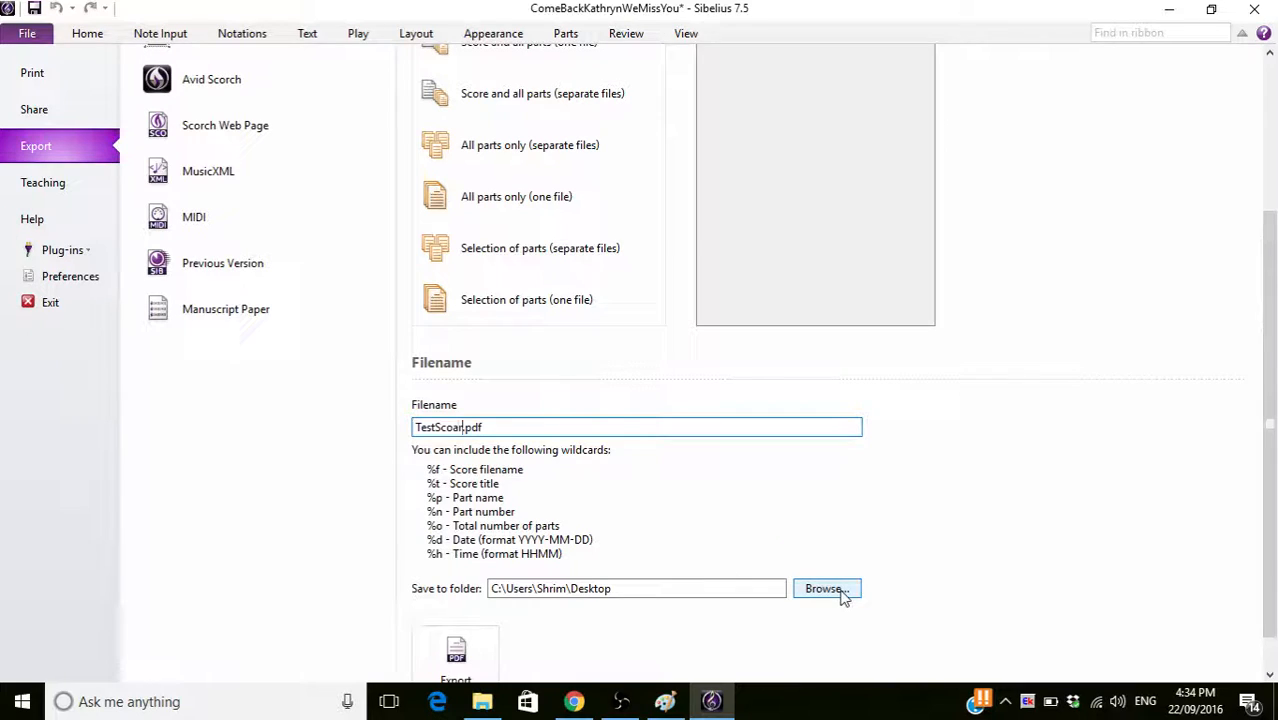
mouse_move(873, 530)
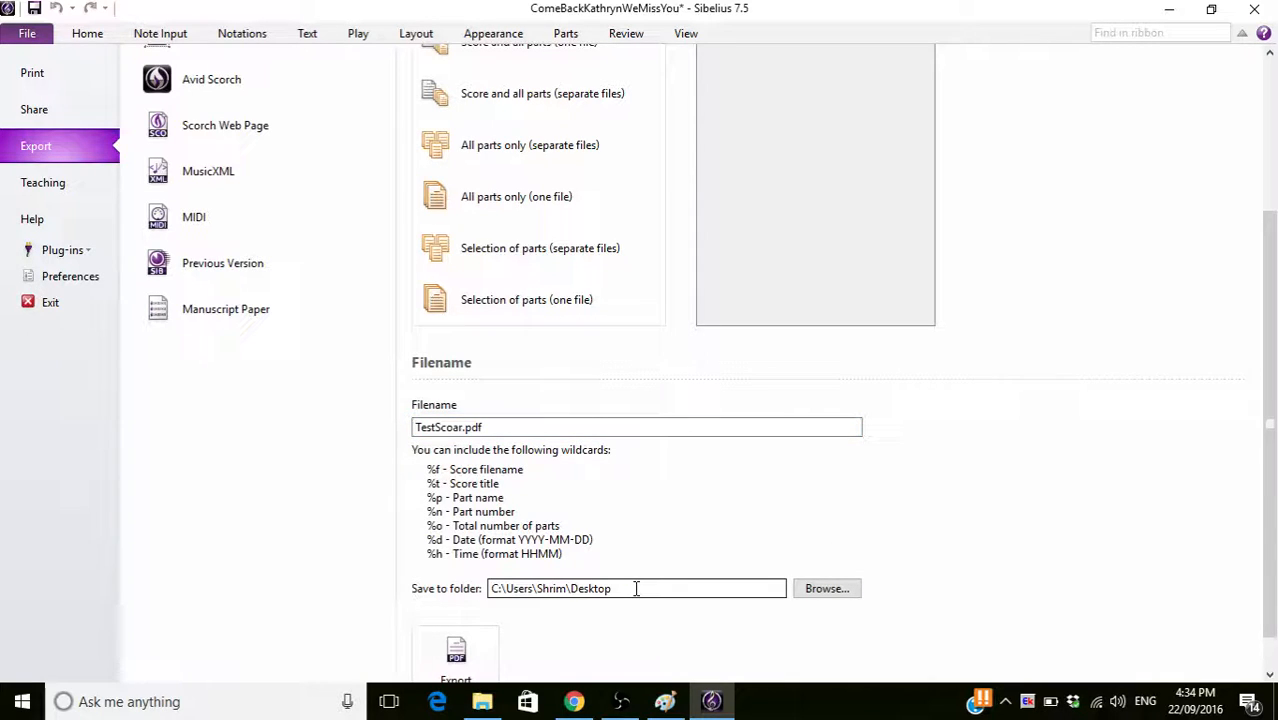
Append \cheese to the Save to folder path on the Desktop.
text(\)
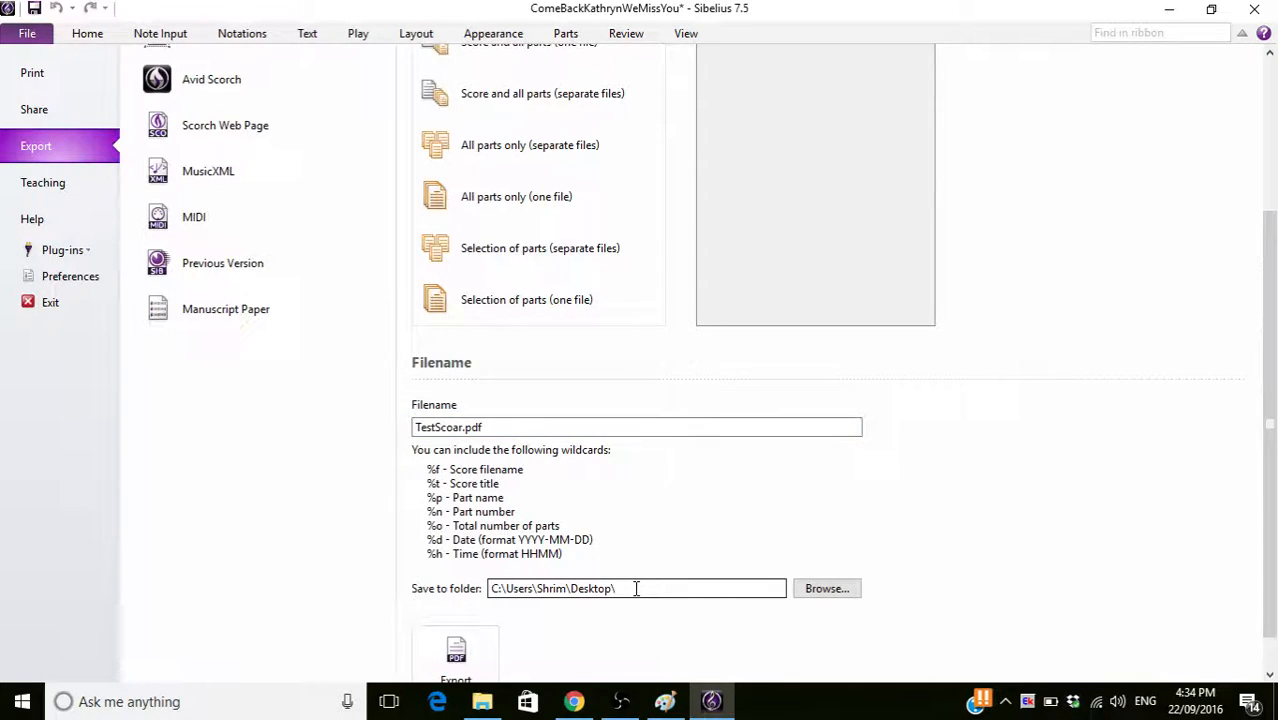
text(cheese)
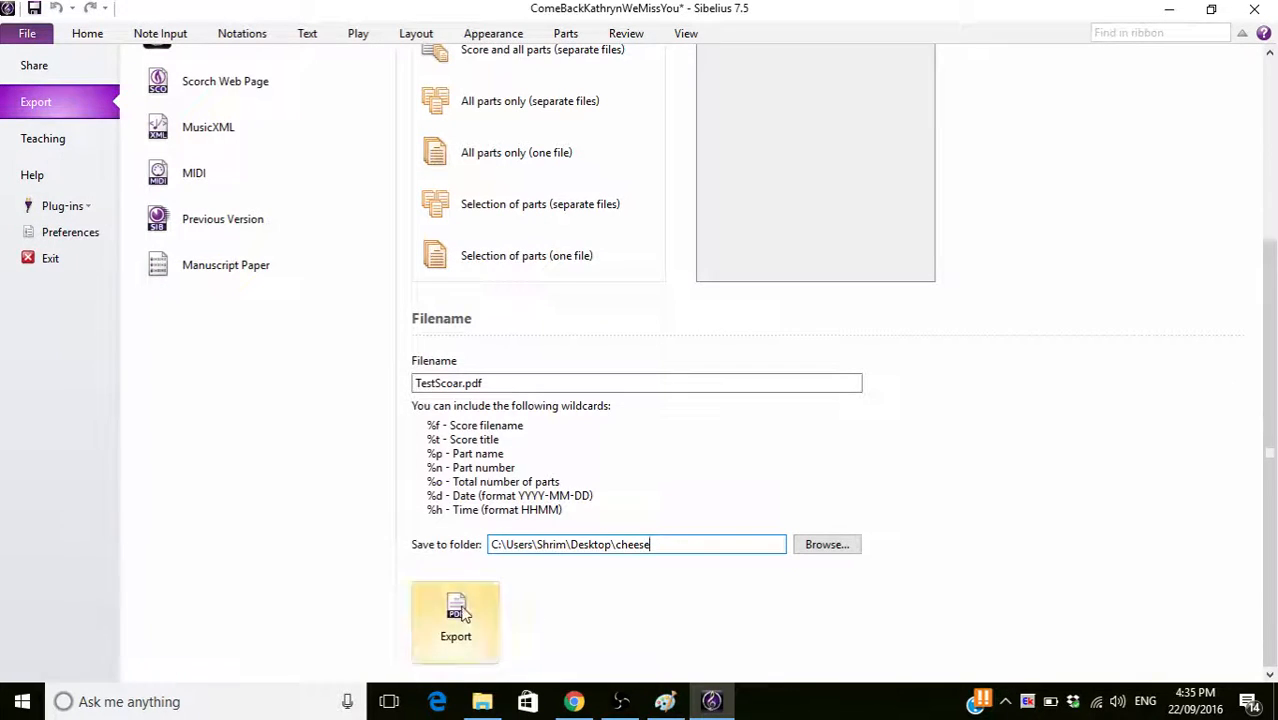
mouse_move(575, 611)
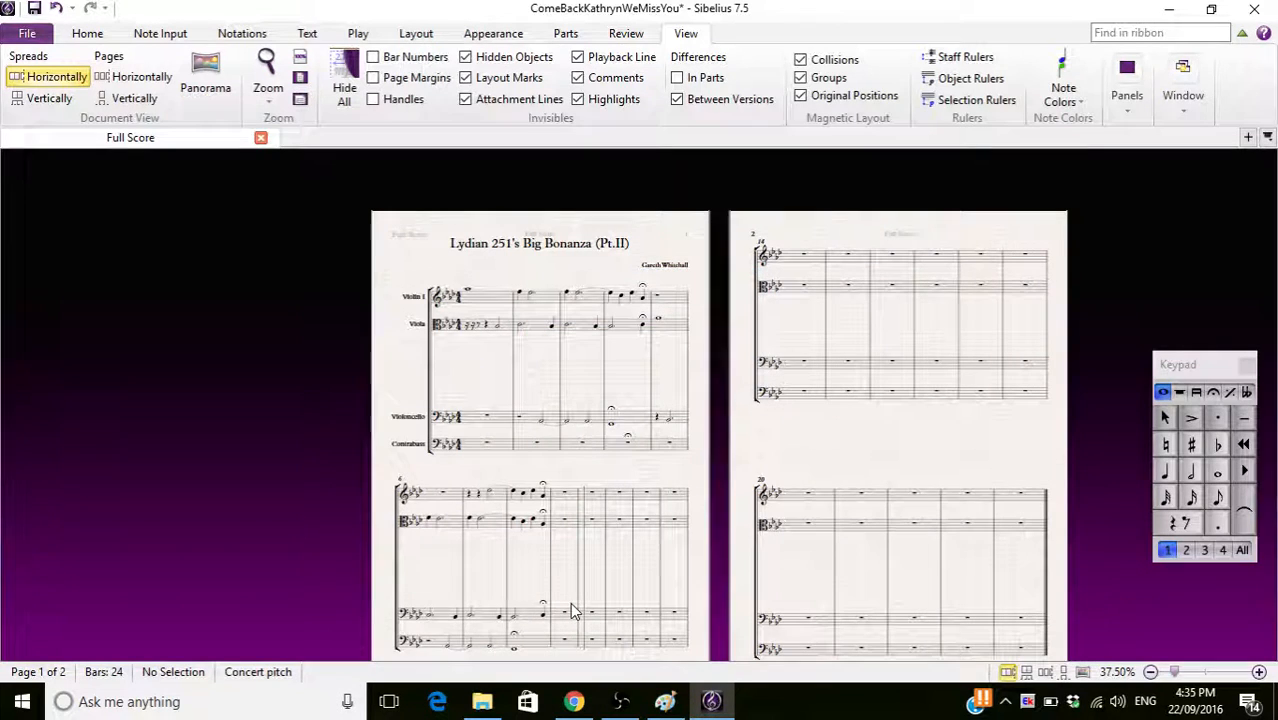
mouse_move(483, 700)
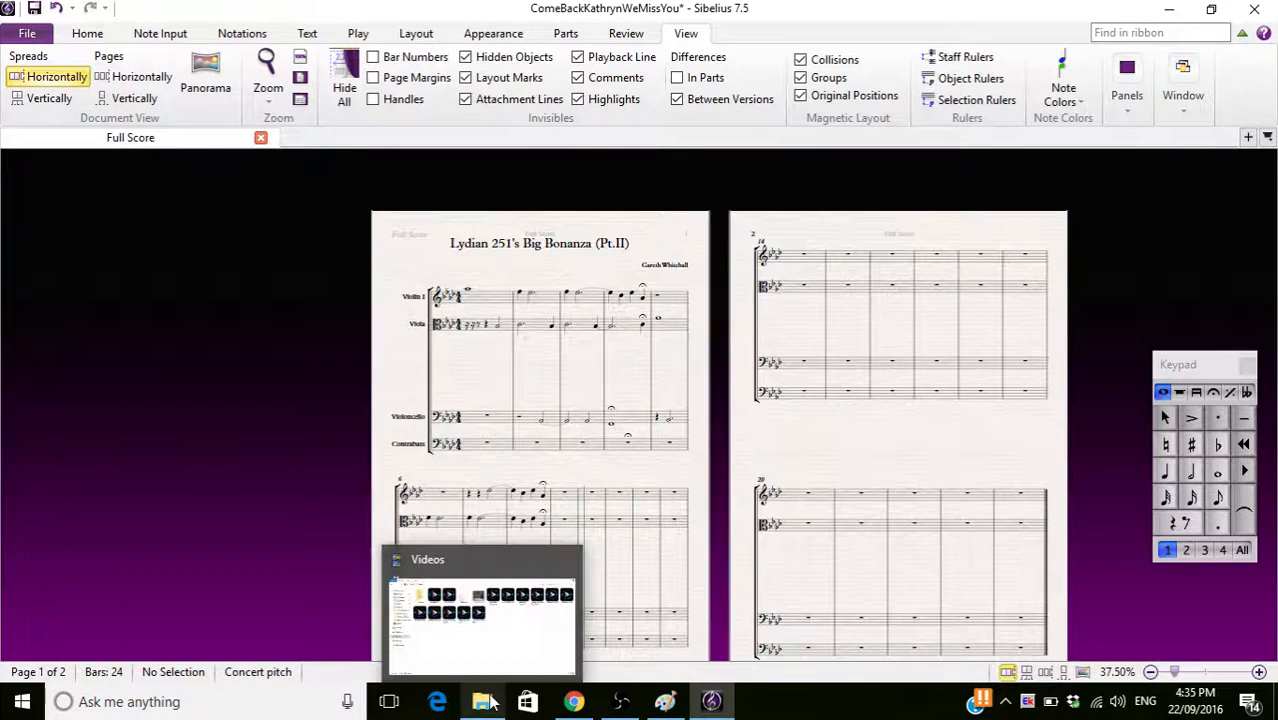
mouse_move(520, 680)
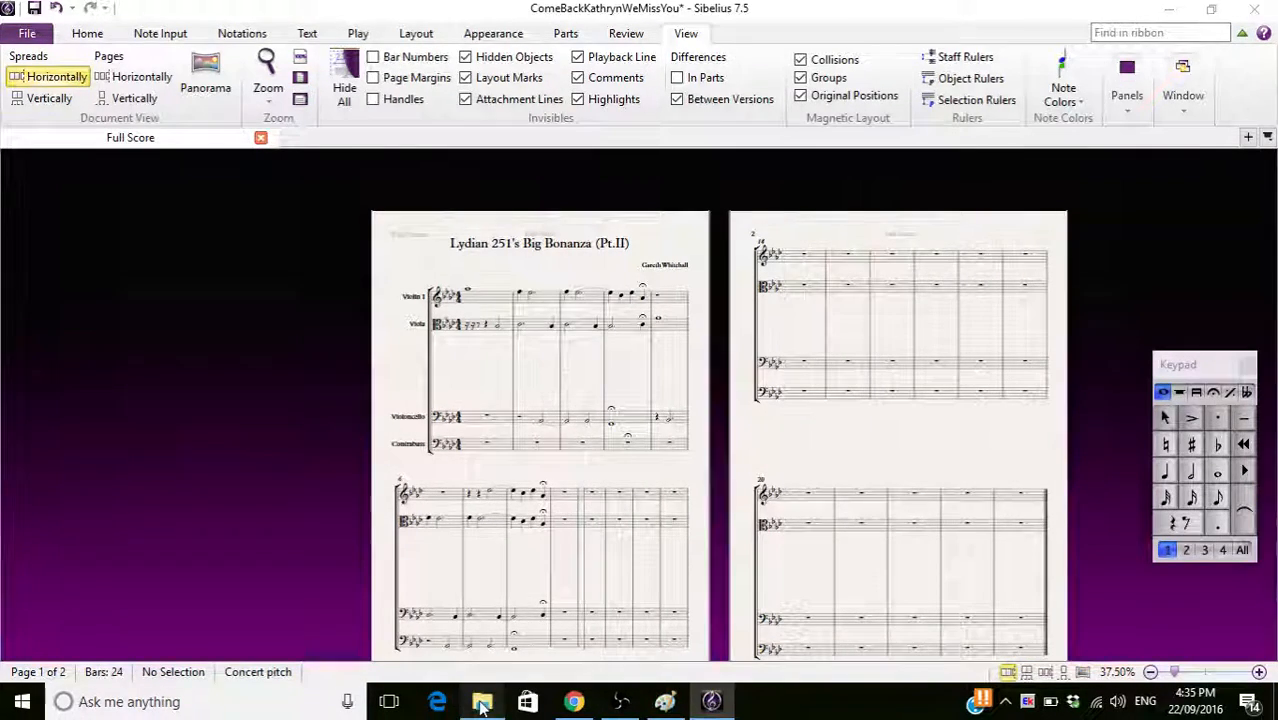
Launch the exported TestScoar.pdf from the Desktop's cheese folder in File Explorer.
click(482, 701)
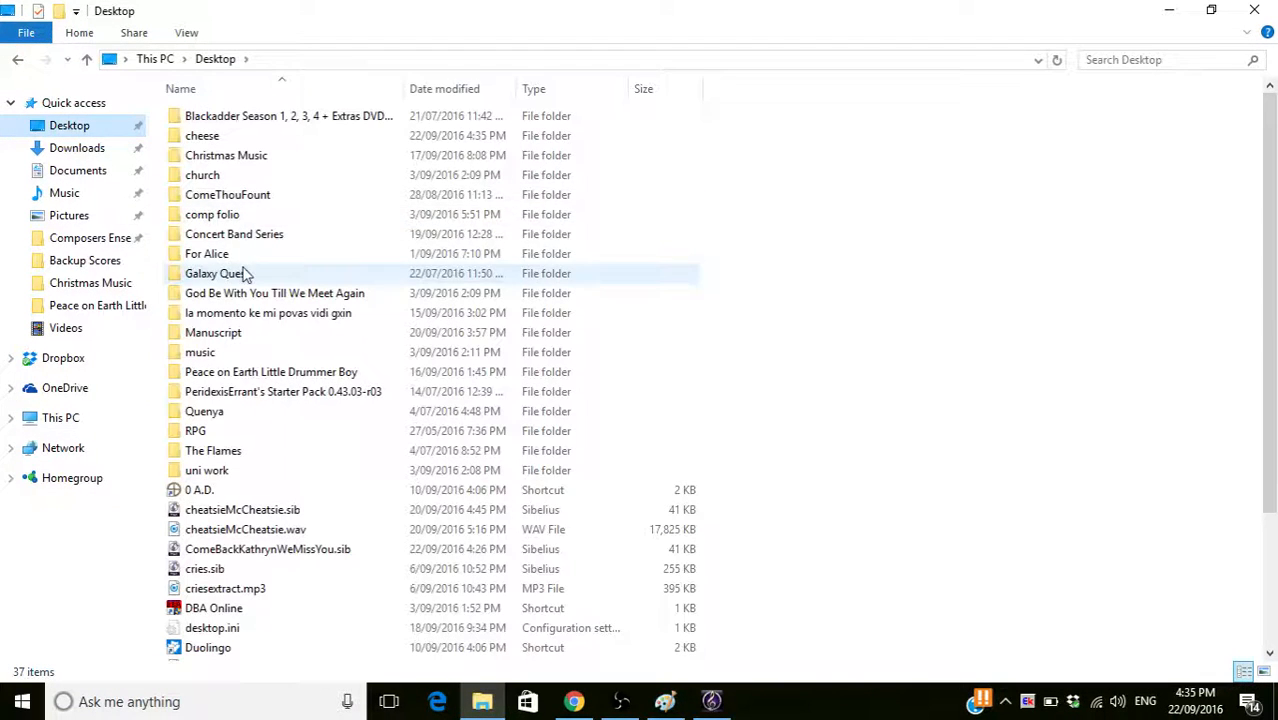
double_click(202, 135)
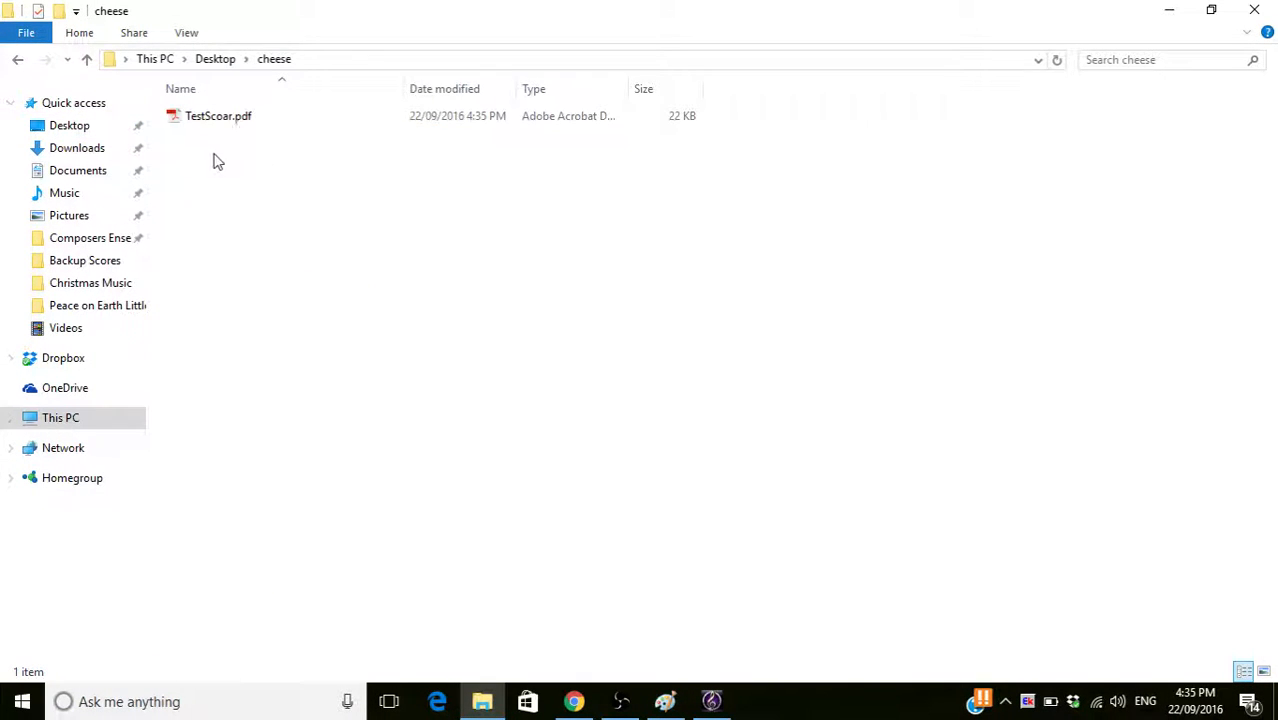
click(218, 115)
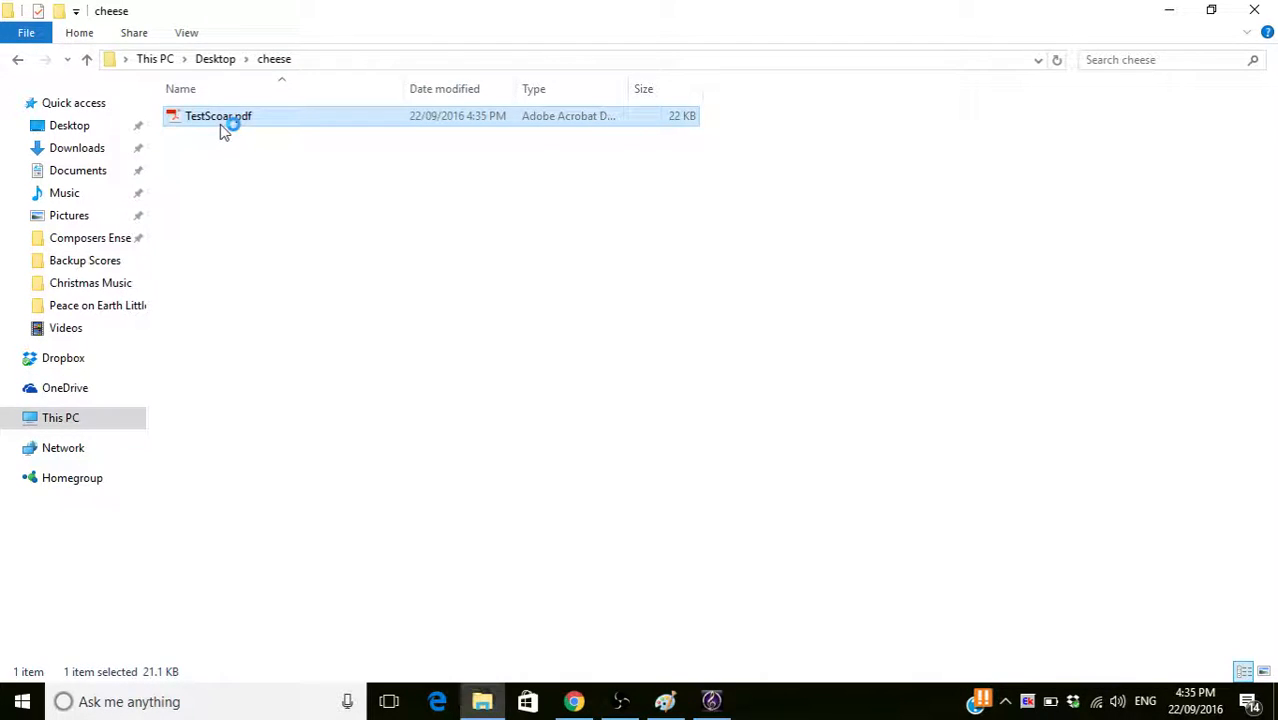
double_click(218, 115)
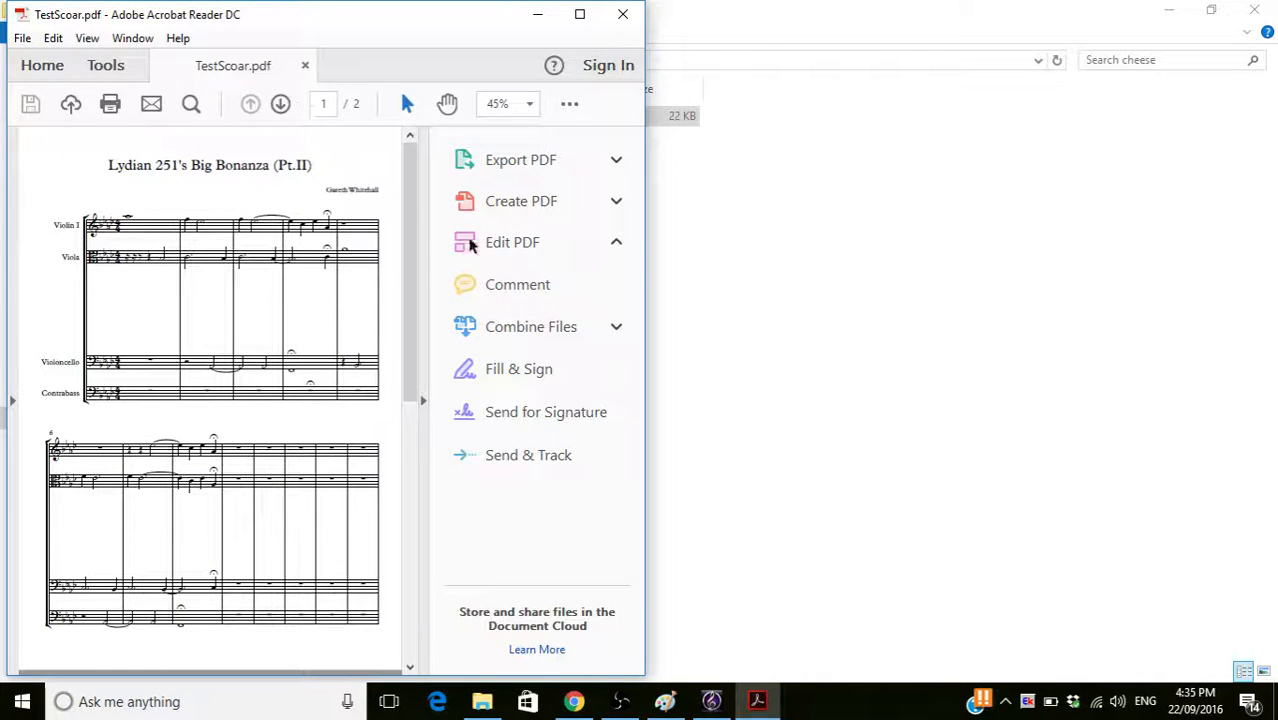
Scroll through both PDF pages in Acrobat Reader and return to the titled first page.
scroll(down, 3)
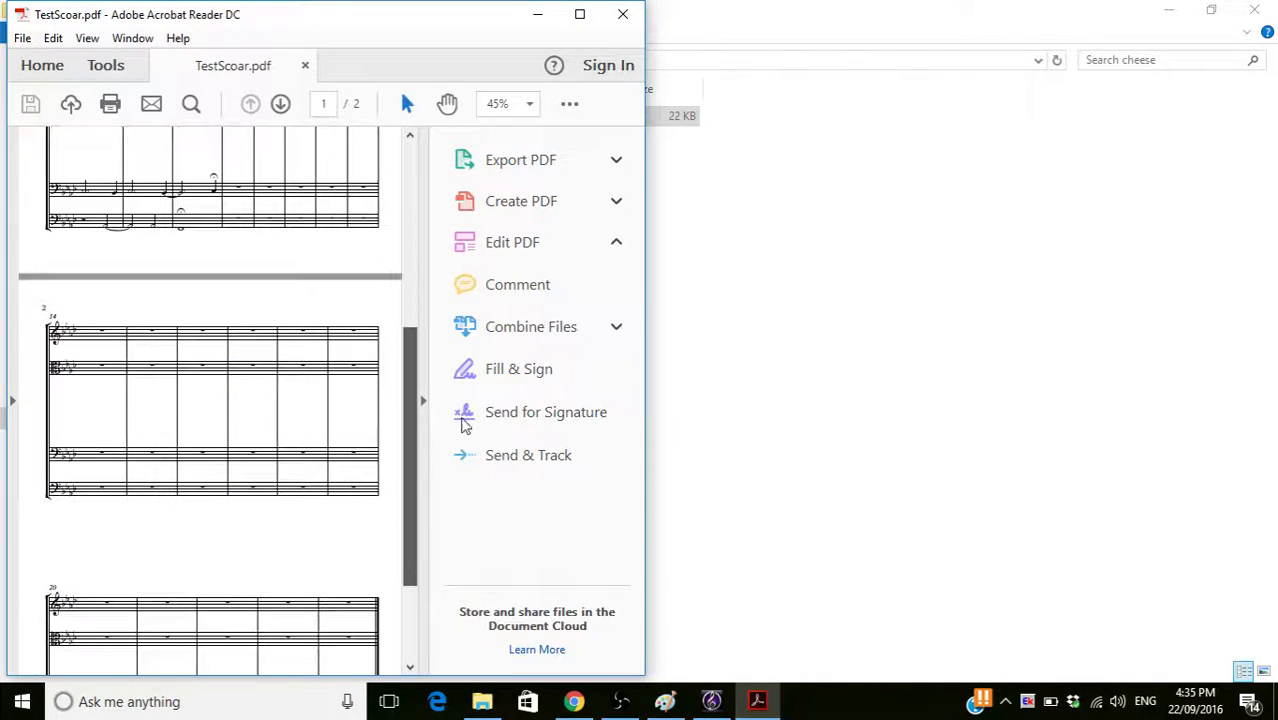
scroll(down, 3)
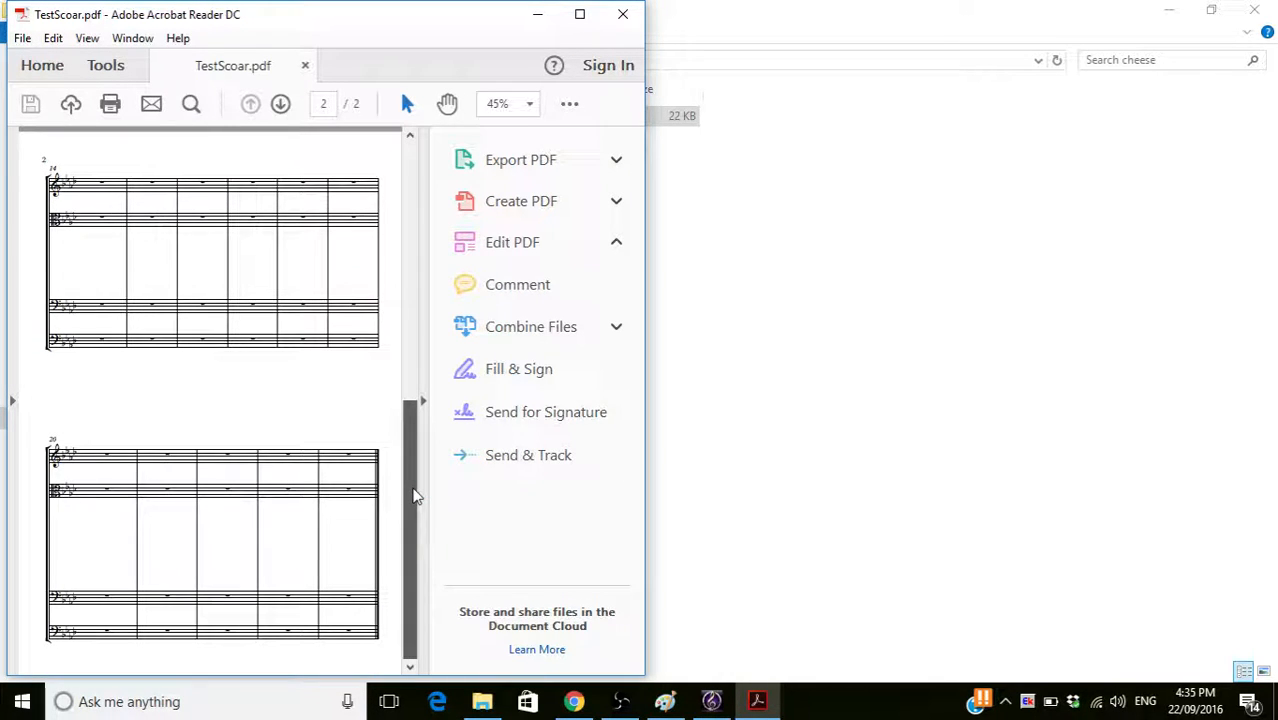
scroll(up, 3)
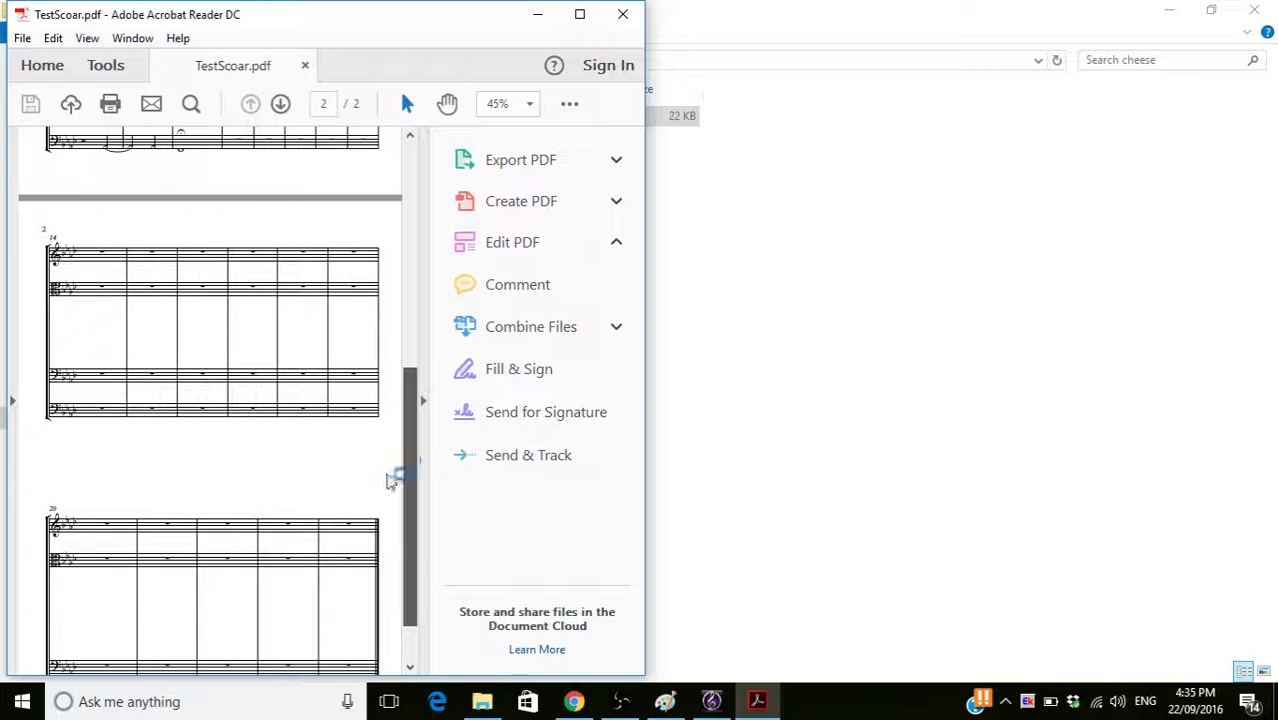
scroll(up, 3)
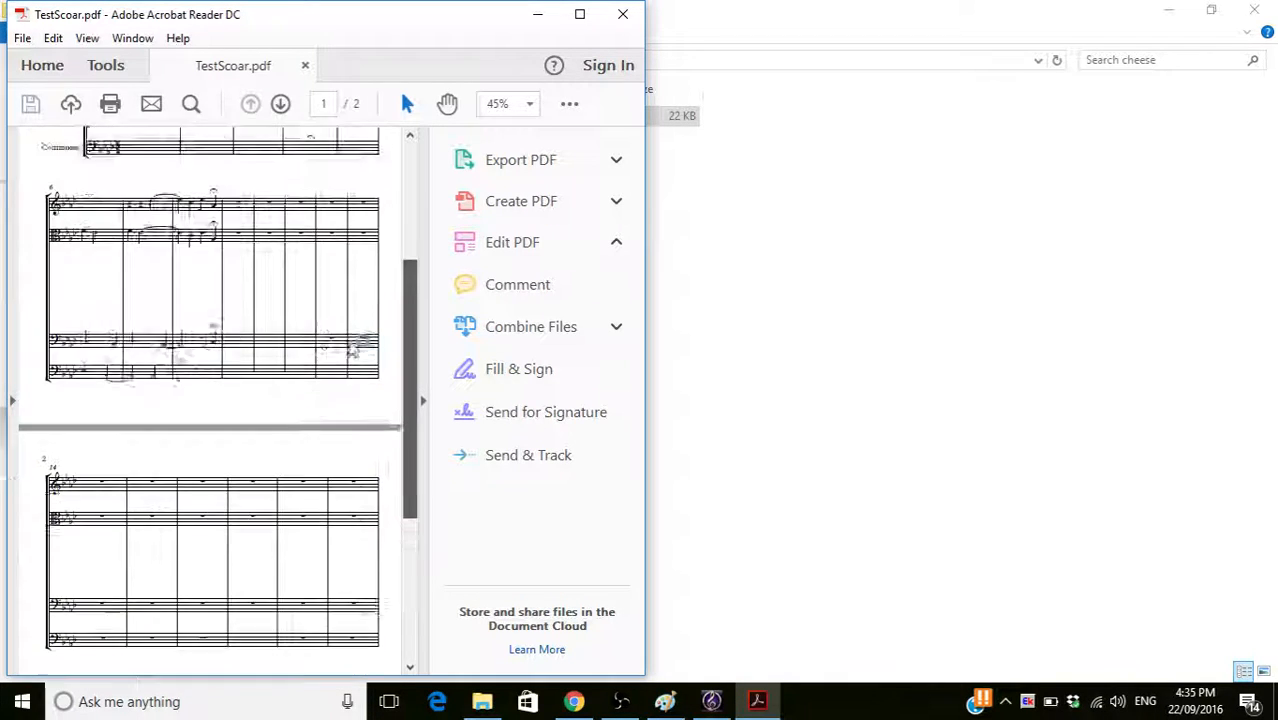
scroll(up, 3)
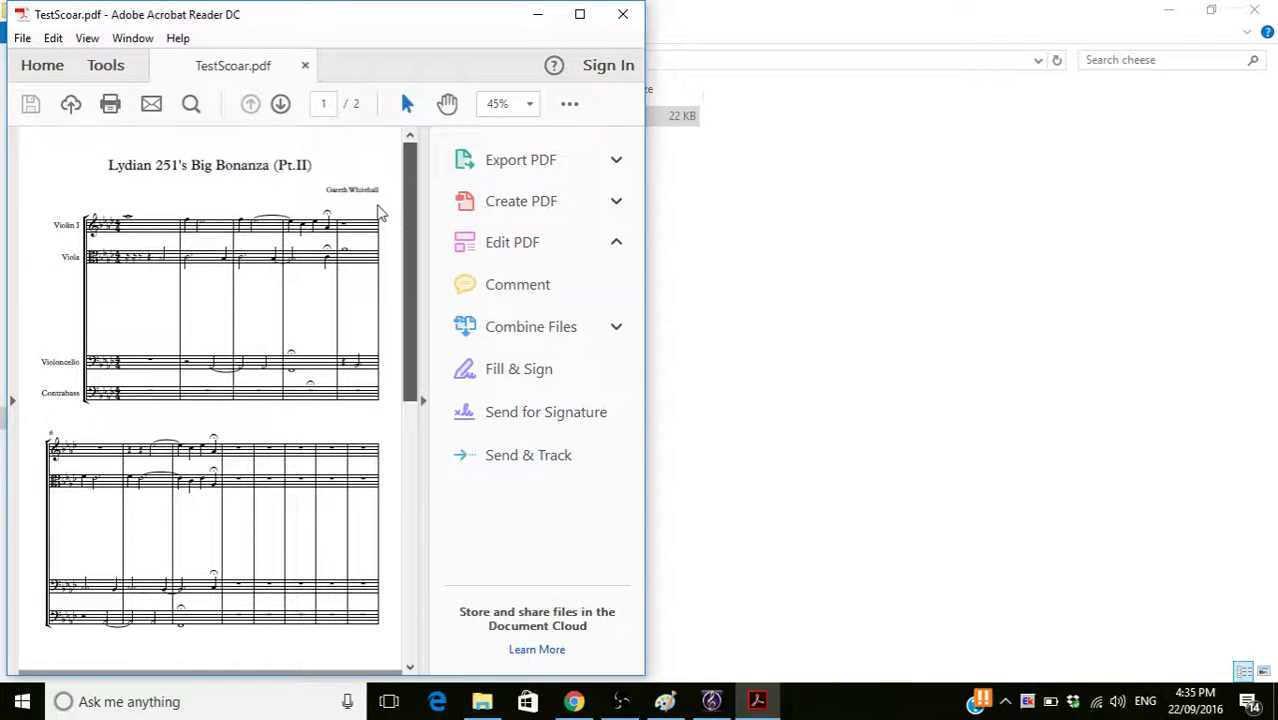
mouse_move(420, 321)
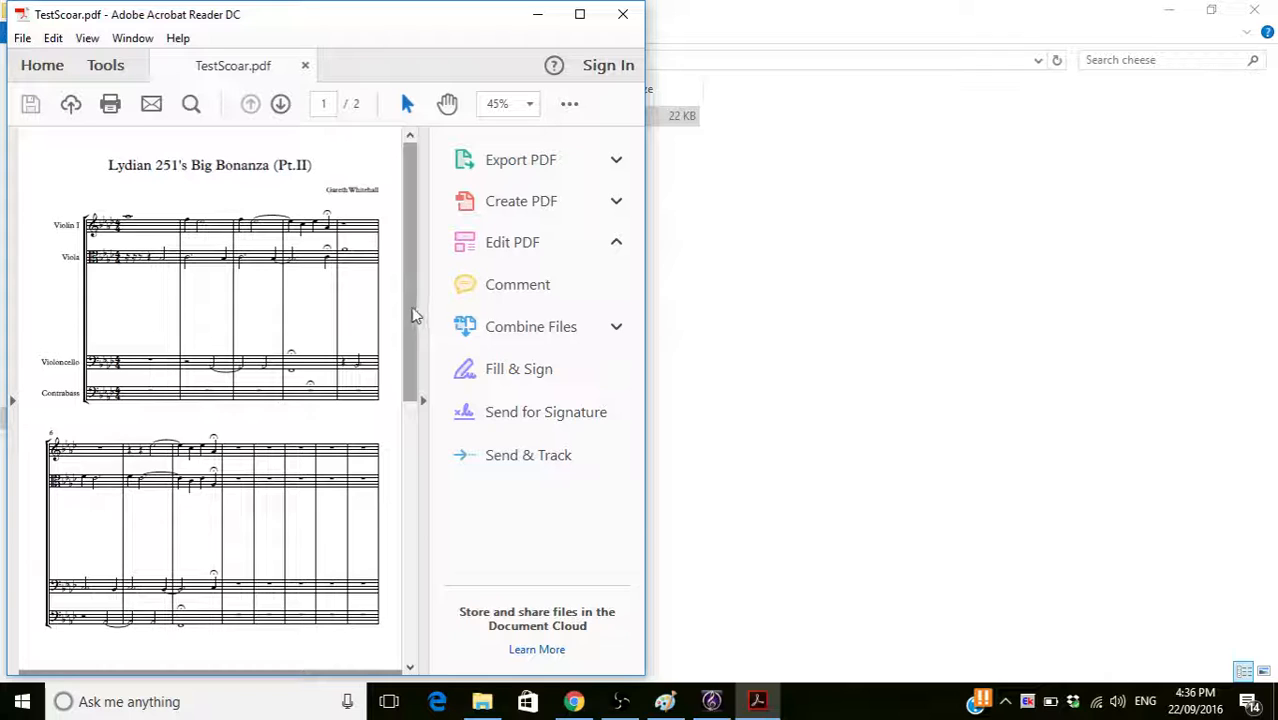
mouse_move(300, 340)
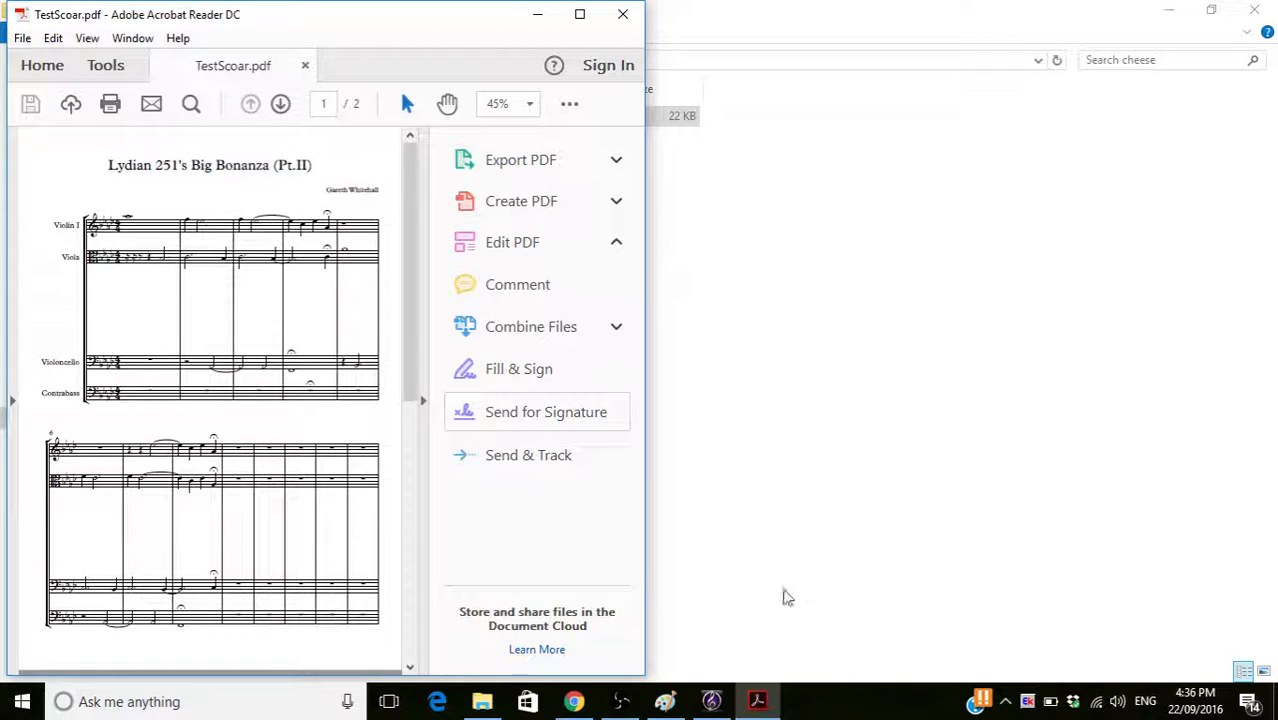
click(620, 701)
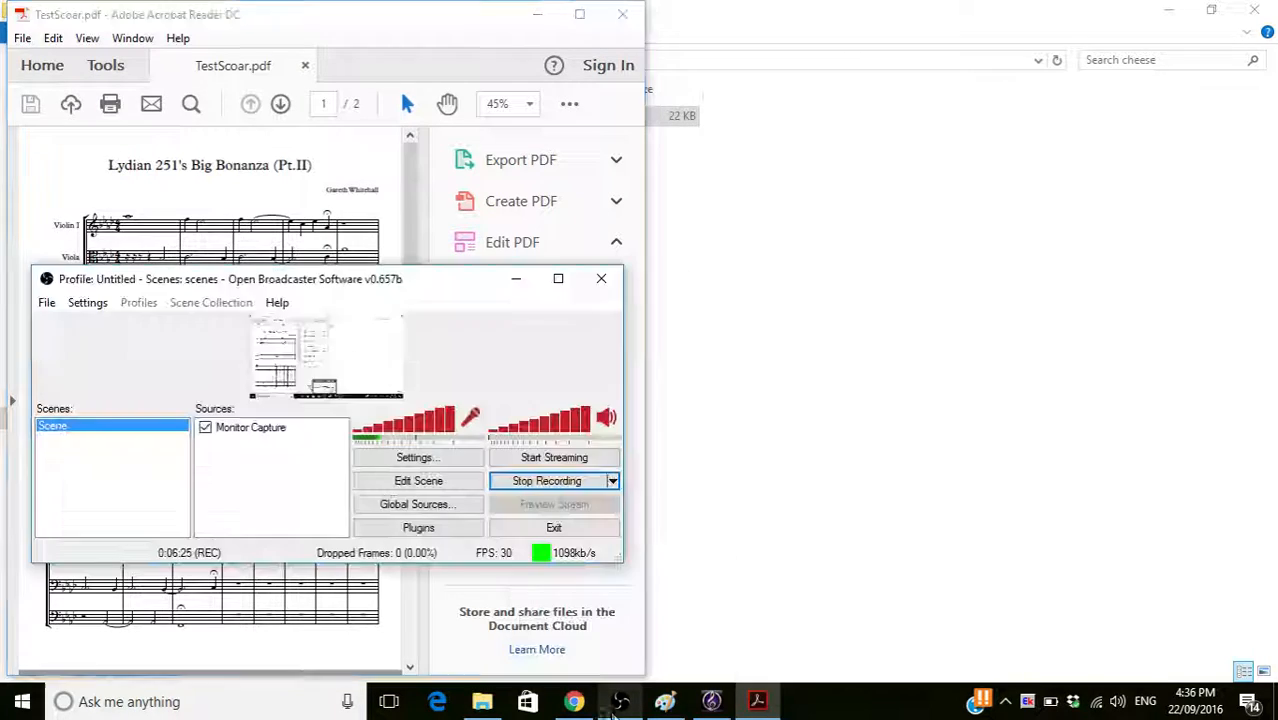